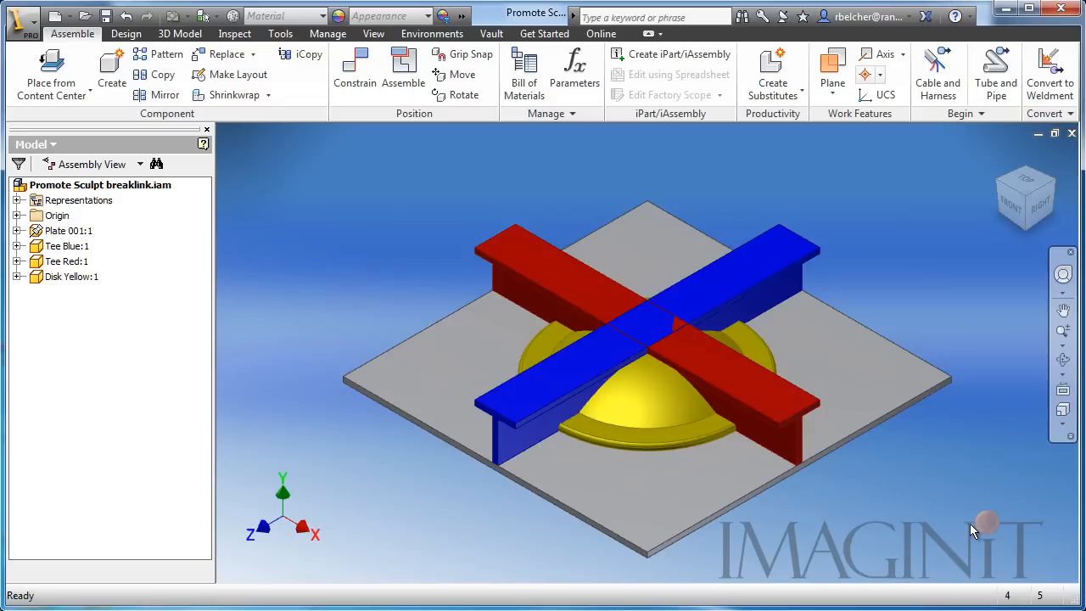
Analyze interference on all four parts, review the 3 overlaps (37.833 in³), and dismiss
click(68, 229)
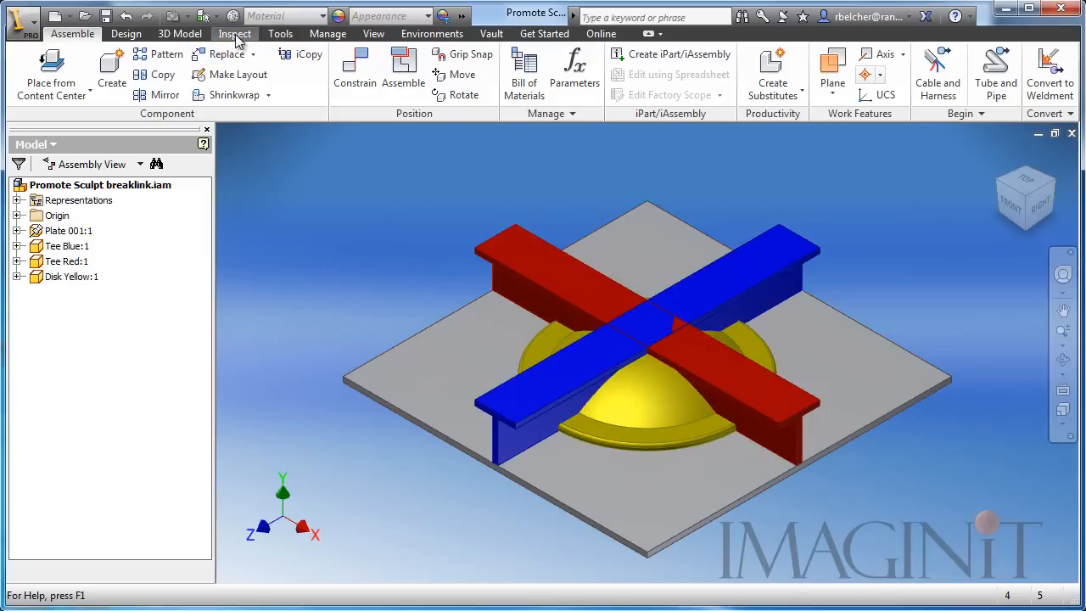
click(234, 33)
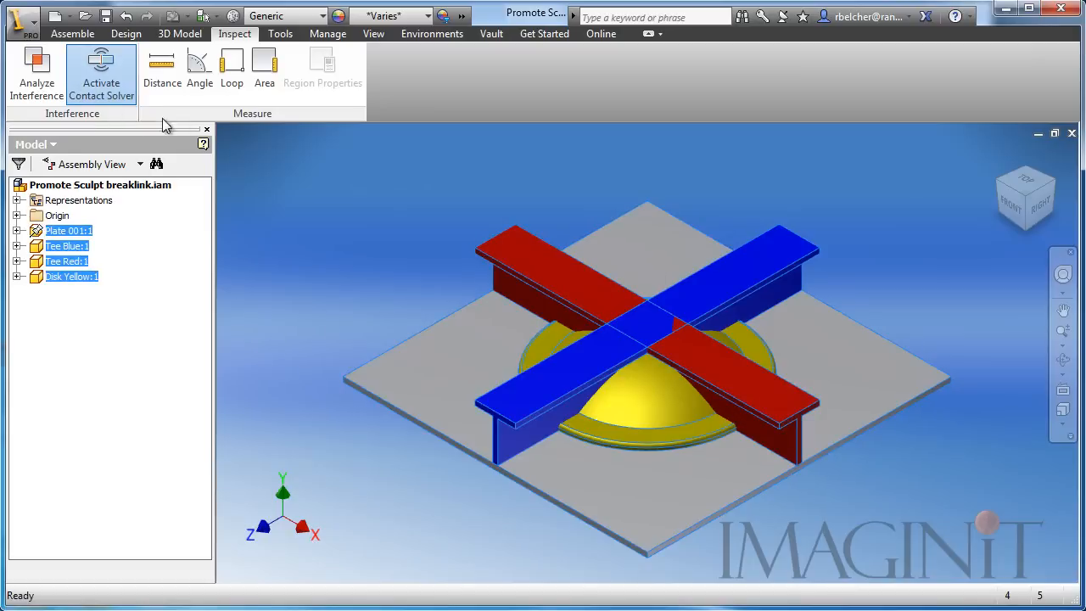
click(36, 73)
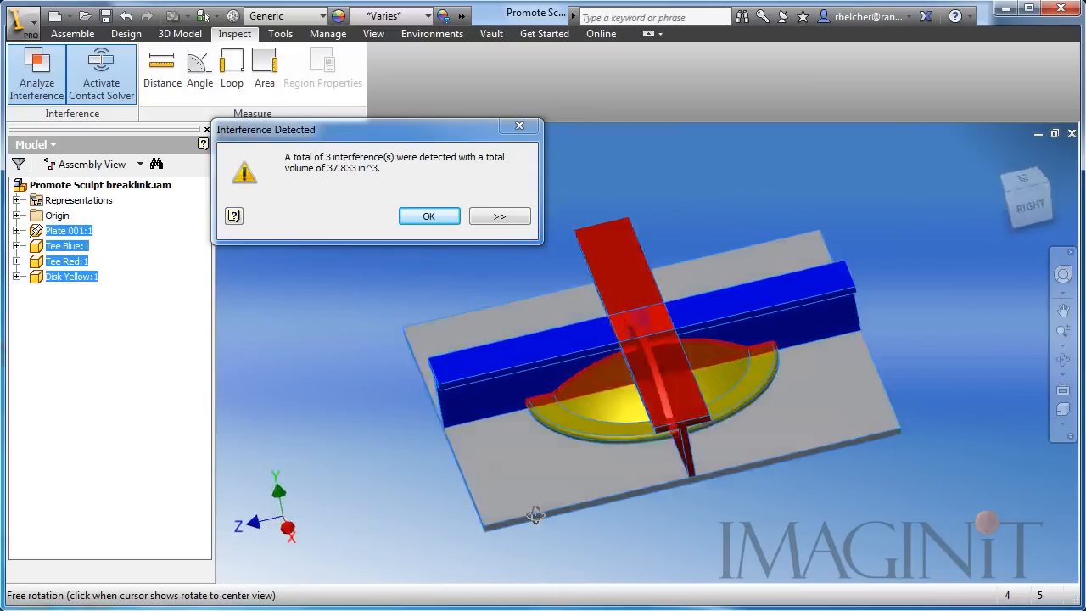
drag(534, 515, 570, 508)
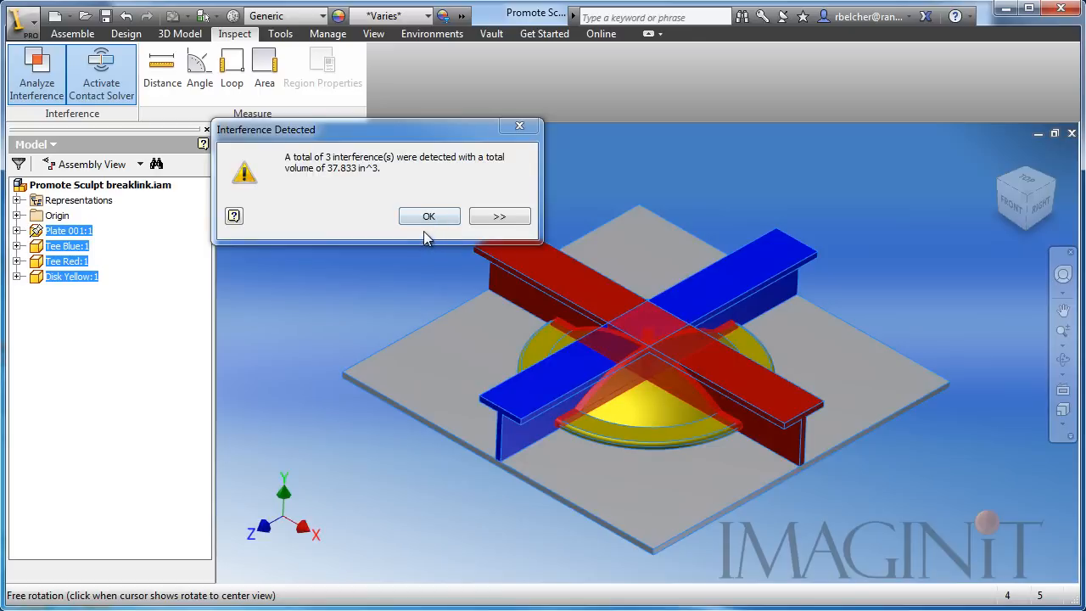
click(428, 216)
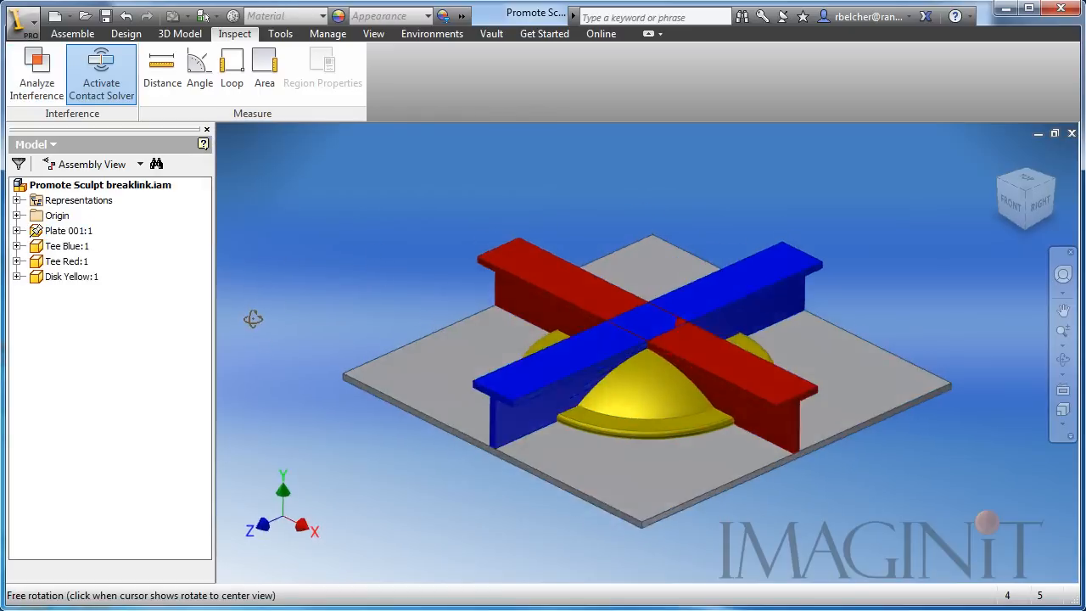
Return to the Assemble tools to leave the interference results
click(72, 33)
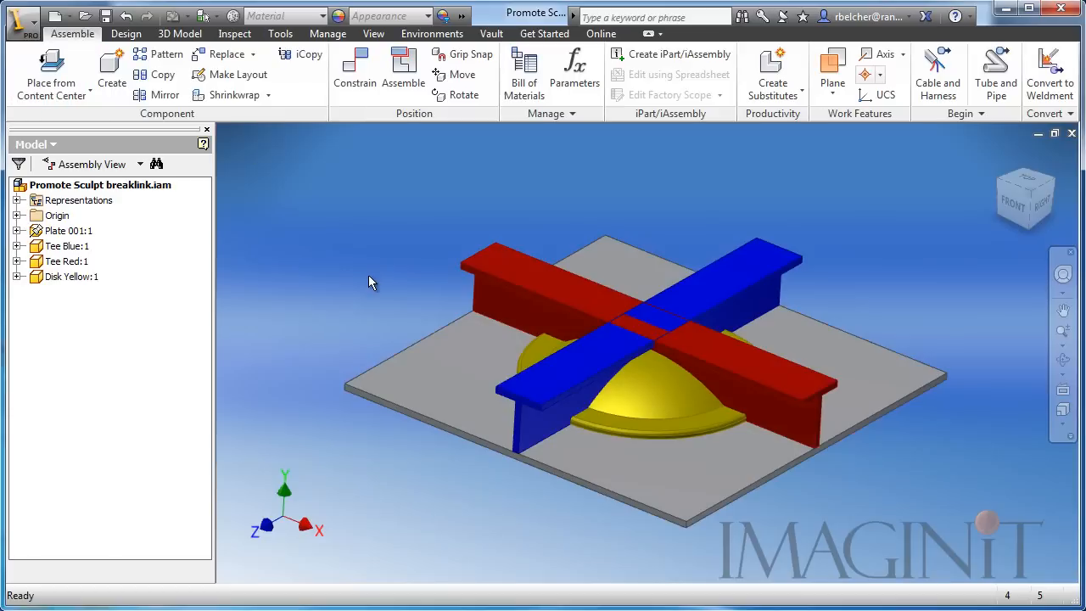
mouse_move(354, 274)
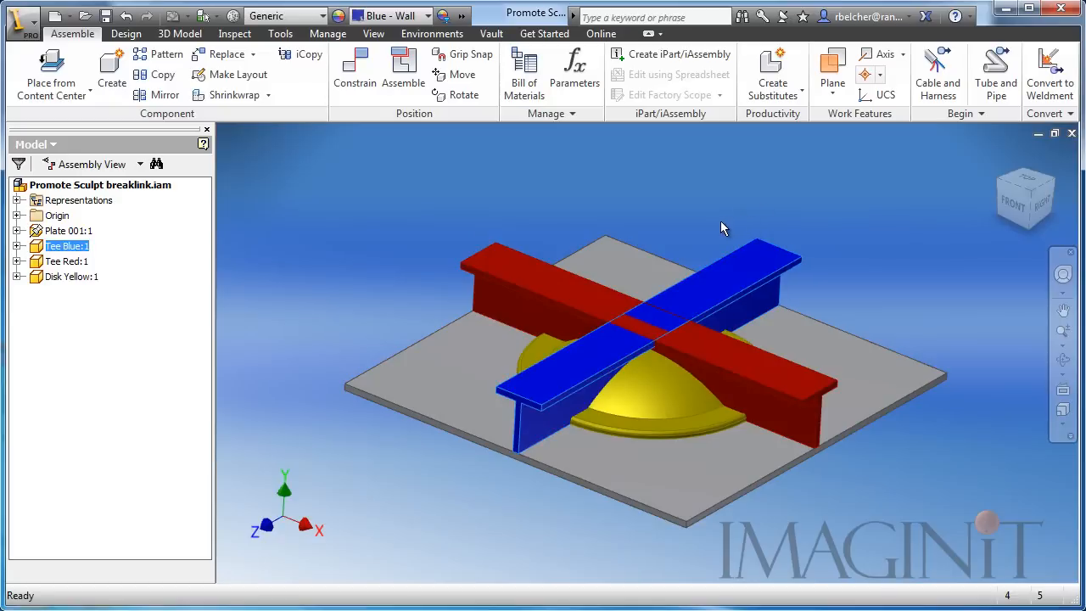
mouse_move(728, 251)
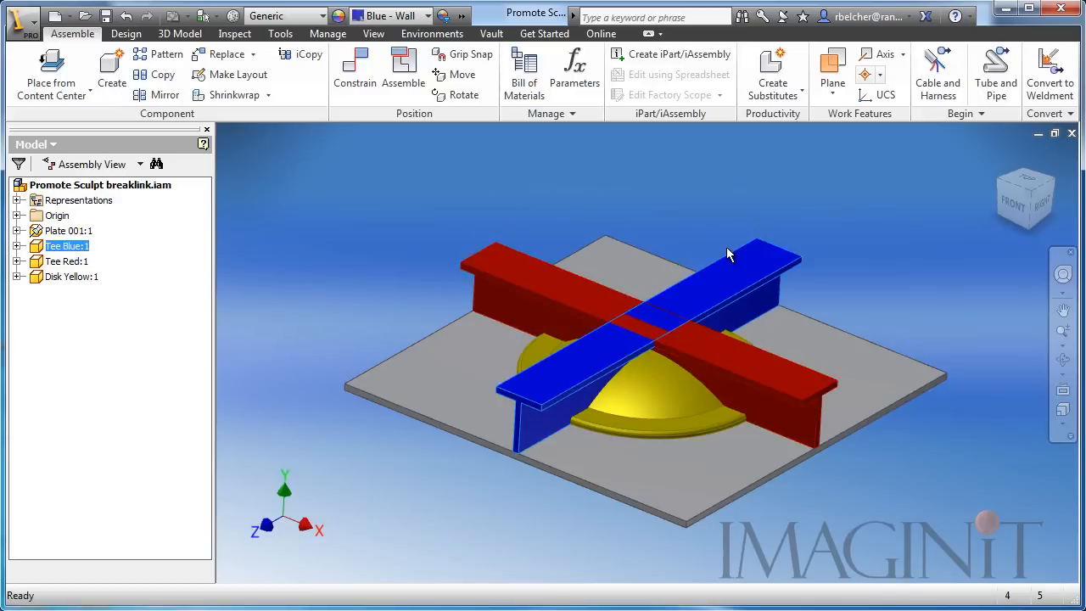
mouse_move(745, 227)
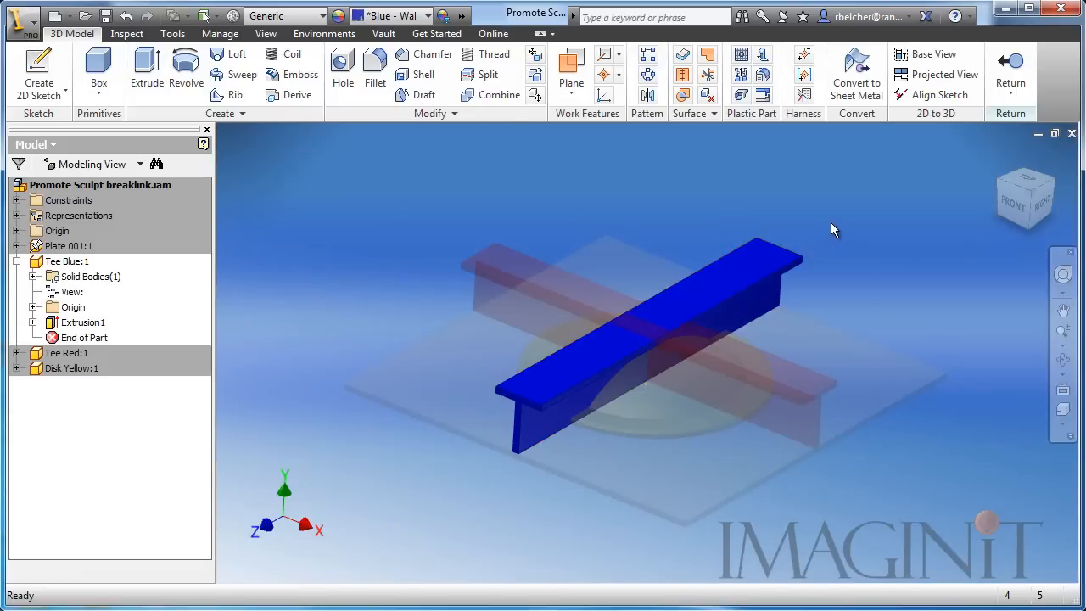
mouse_move(860, 226)
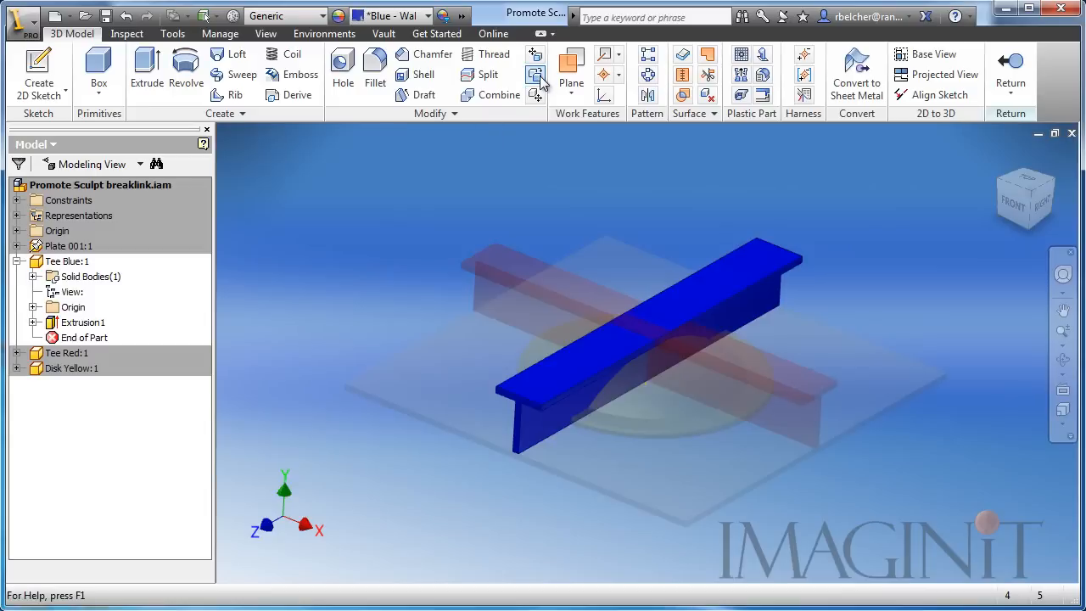
mouse_move(535, 77)
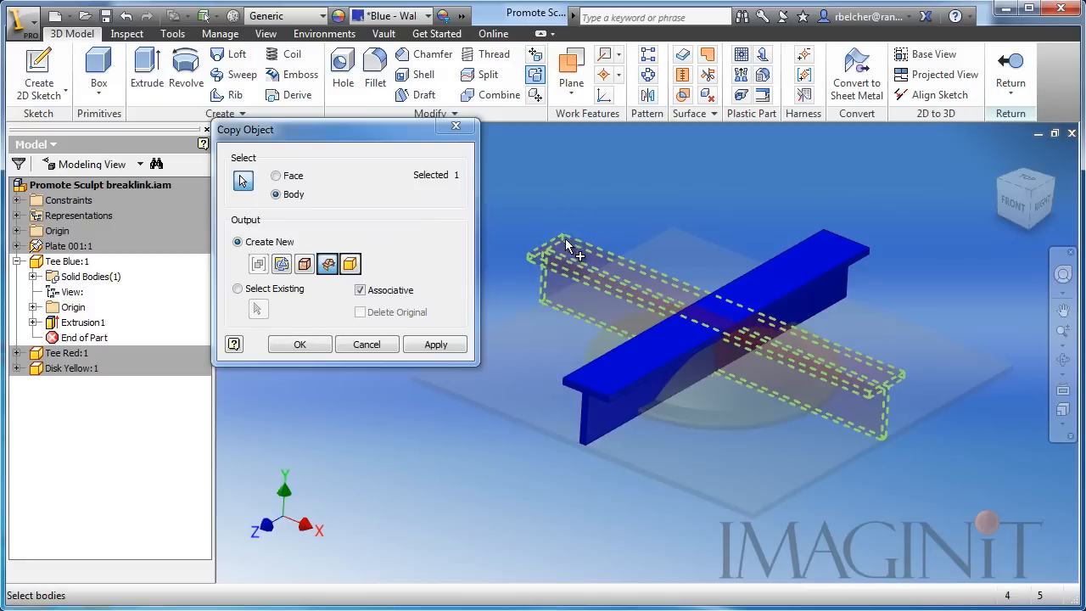
mouse_move(483, 229)
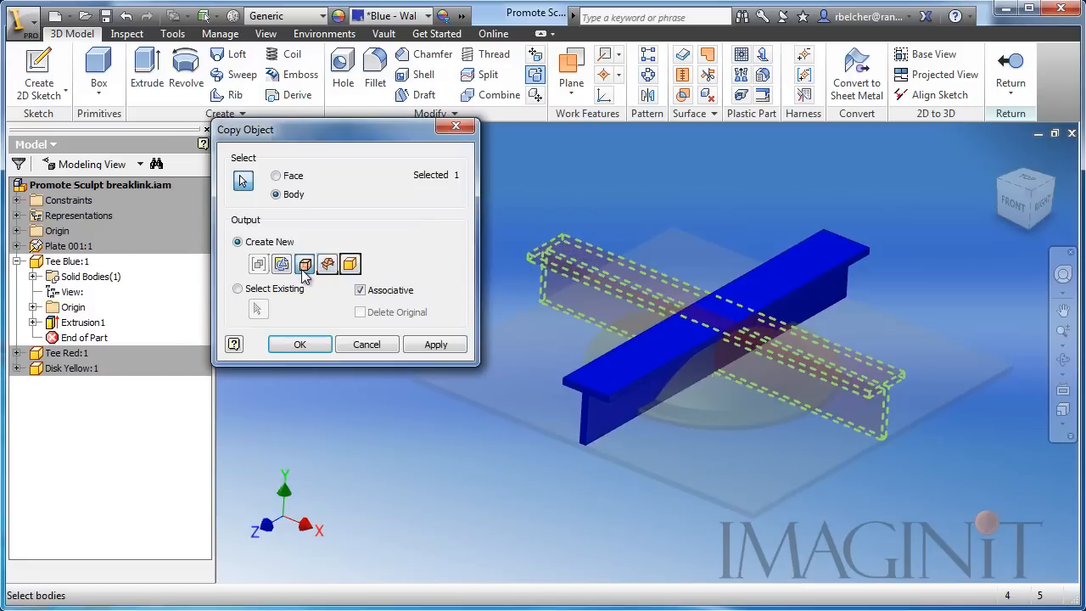
Copy the red T-bar's body into Tee Blue as an associative surface, Surface1
click(305, 263)
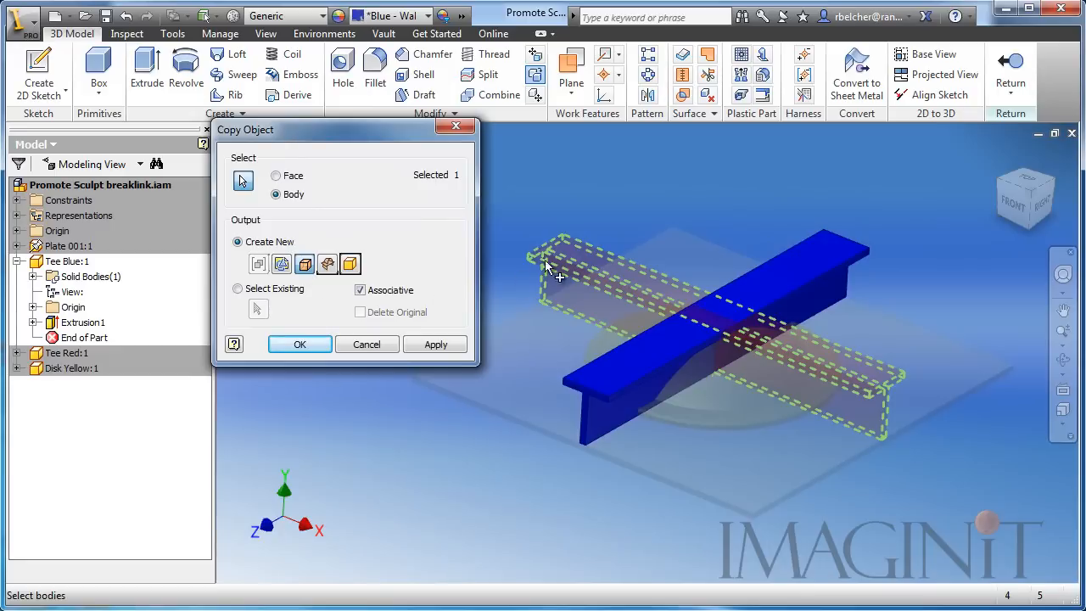
mouse_move(712, 200)
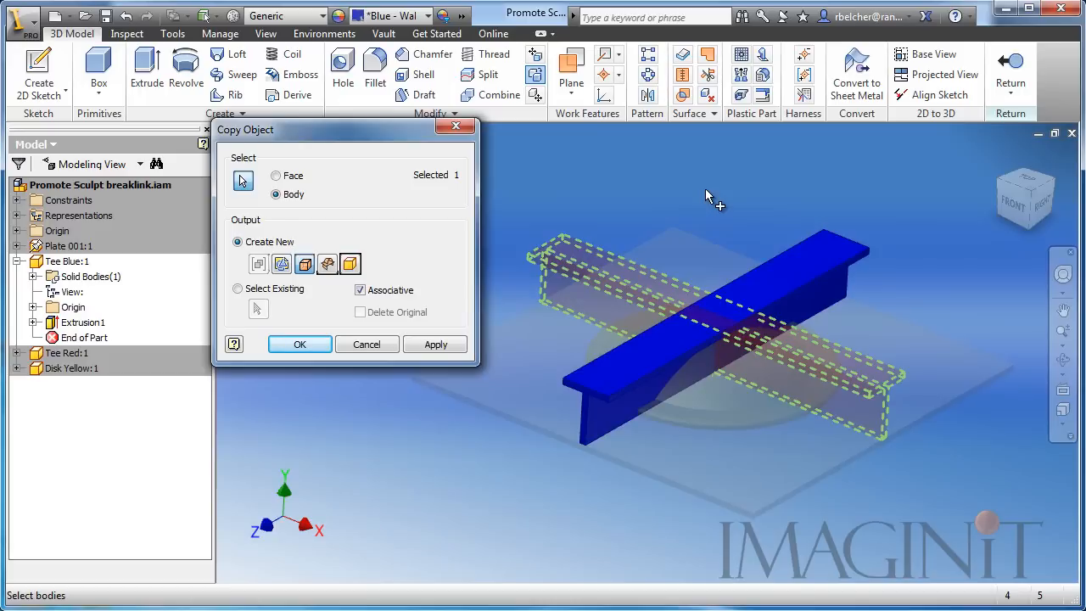
click(360, 290)
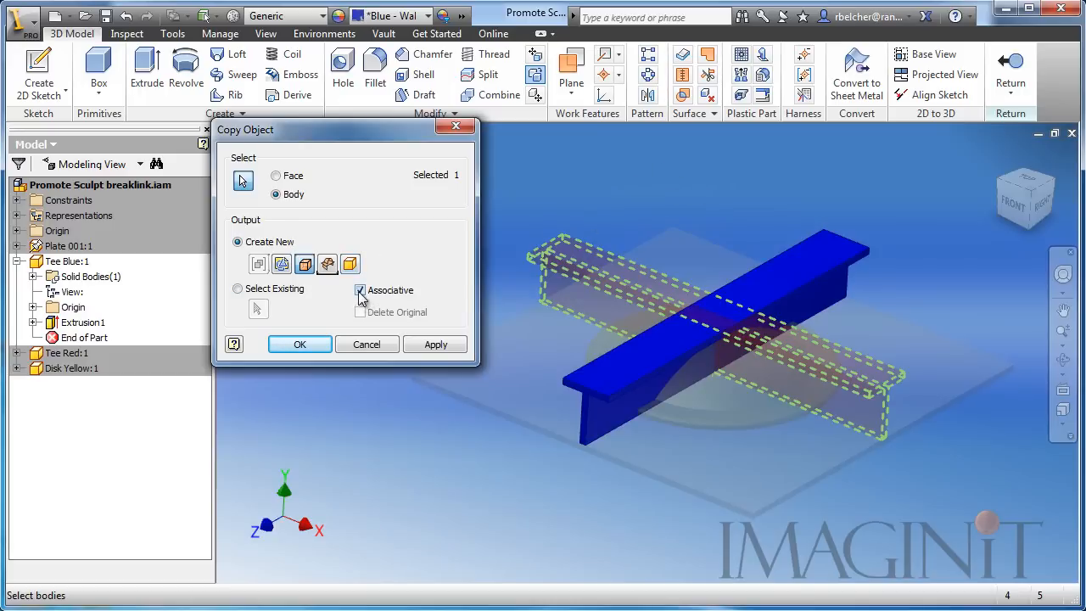
click(360, 290)
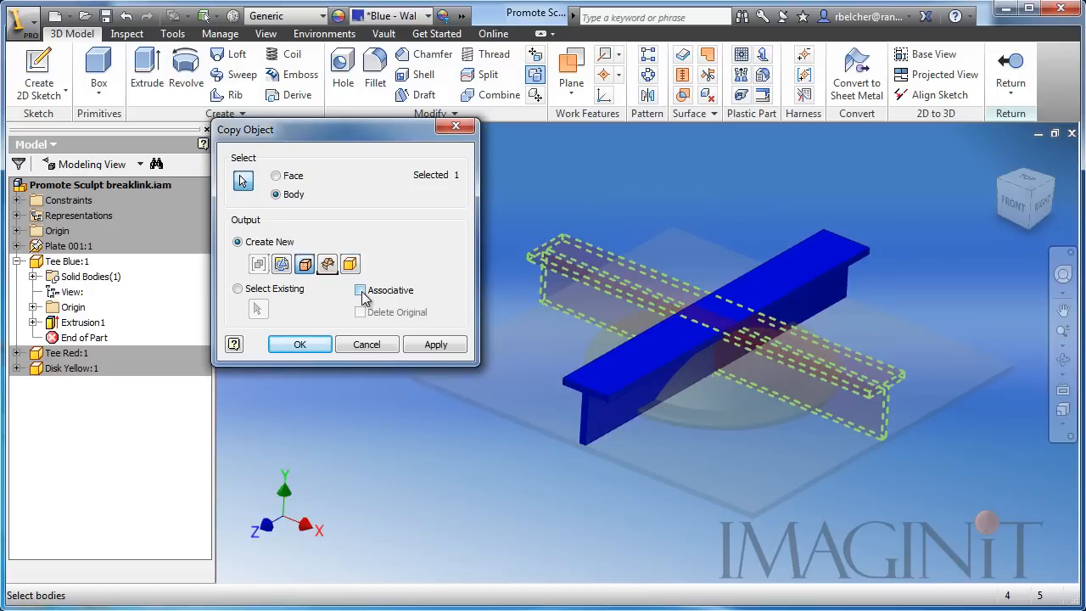
click(299, 343)
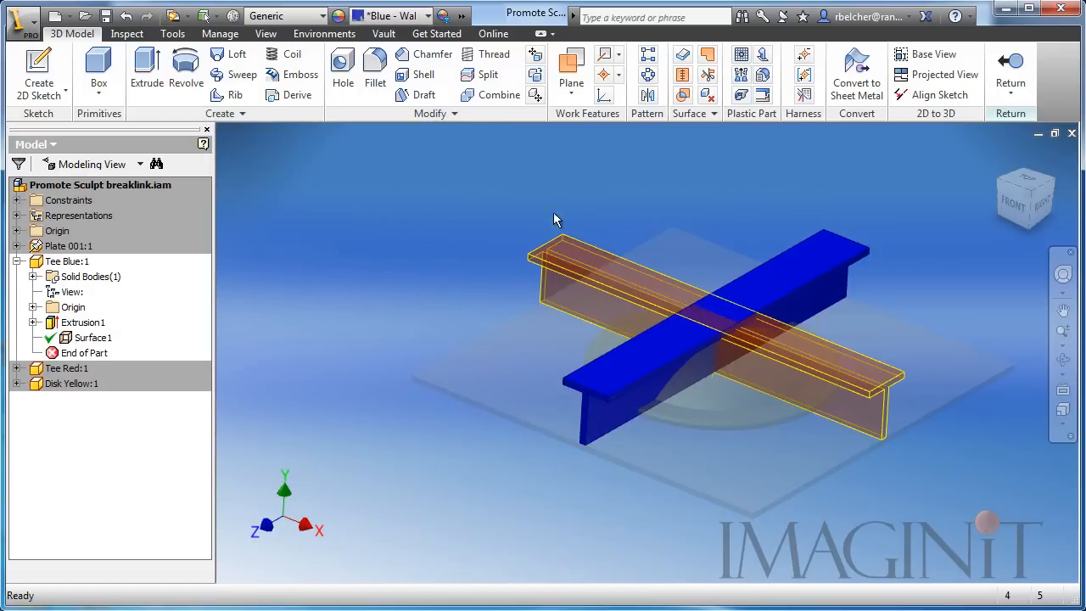
mouse_move(795, 225)
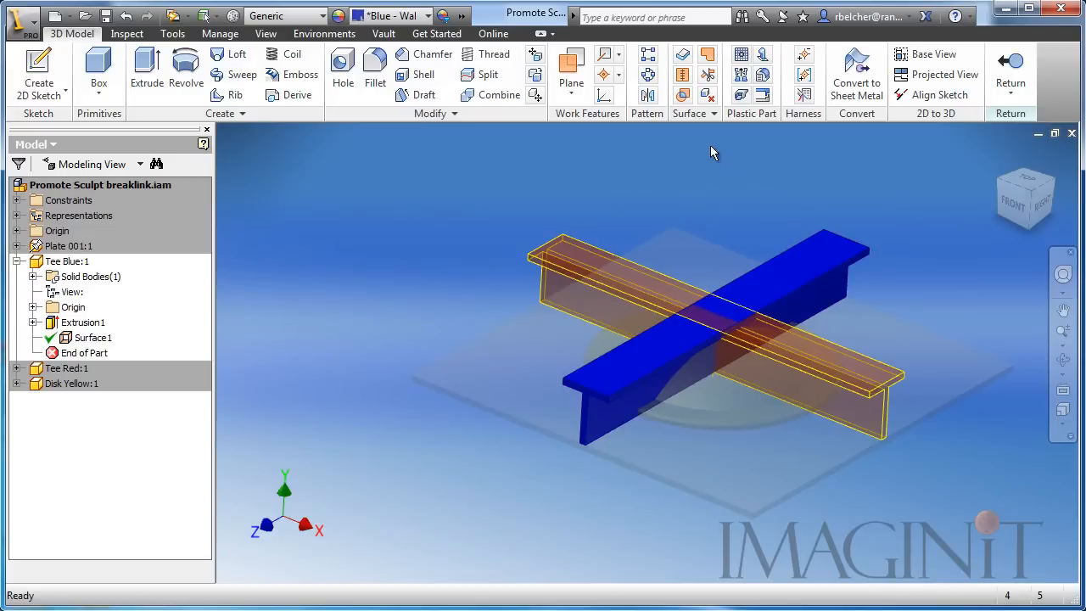
mouse_move(683, 95)
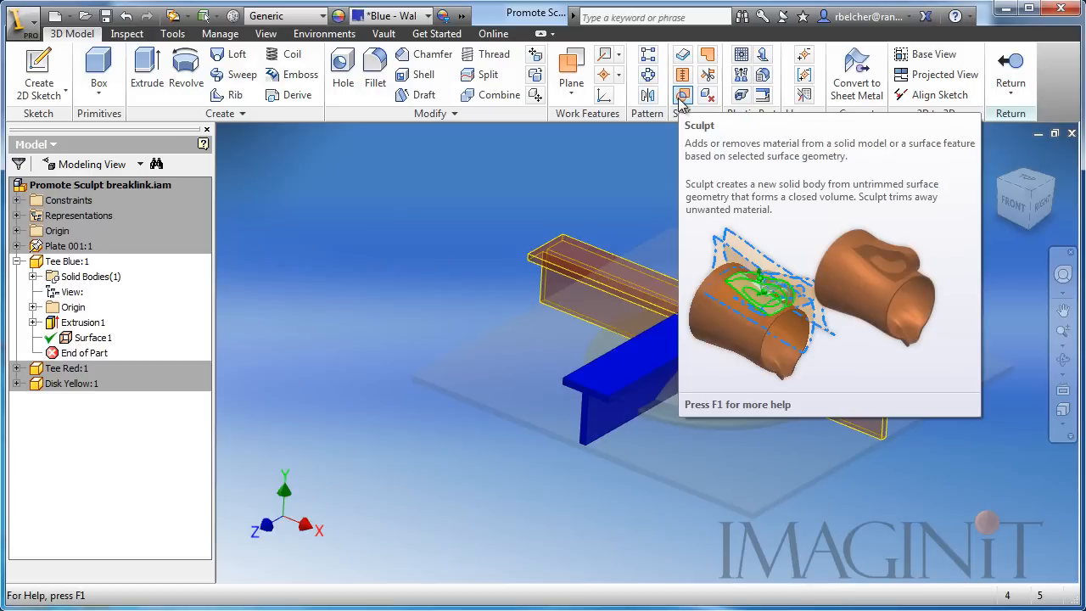
Sculpt Tee Blue with Surface1, removing material where the red T-bar crosses
click(683, 95)
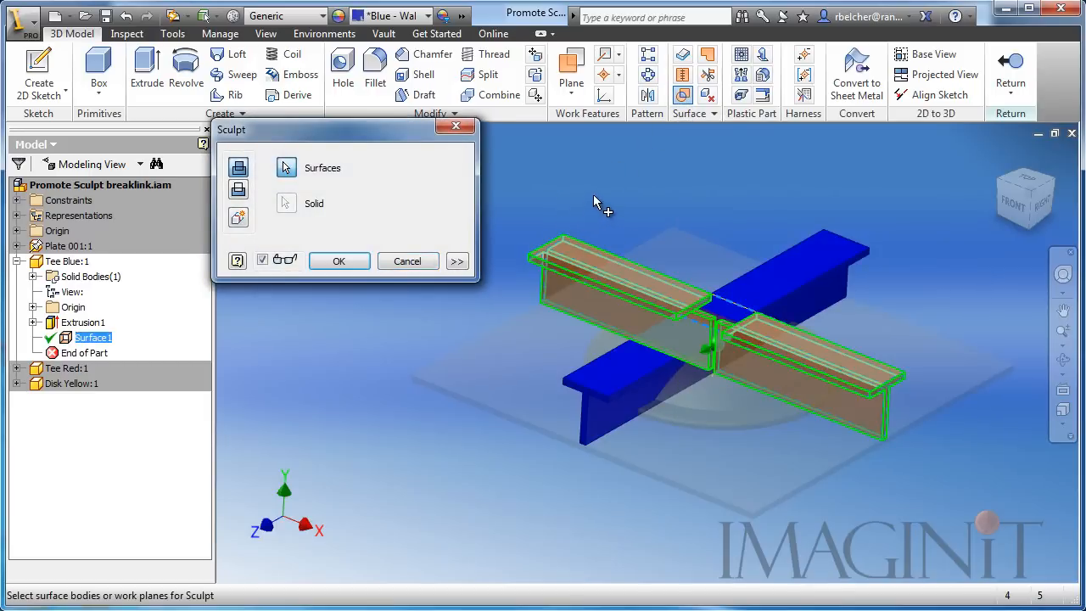
mouse_move(547, 186)
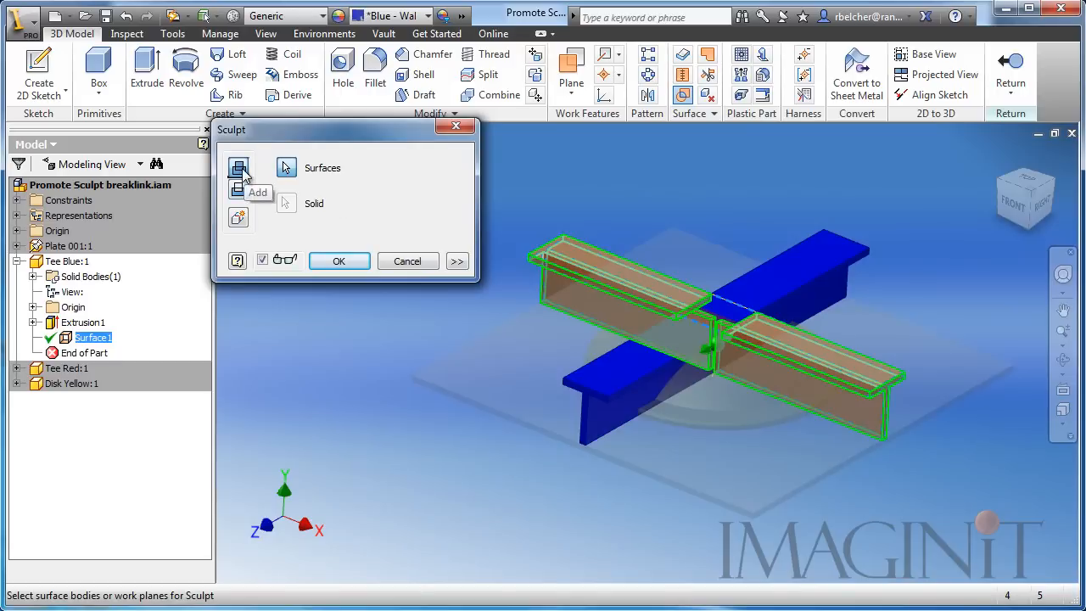
mouse_move(239, 188)
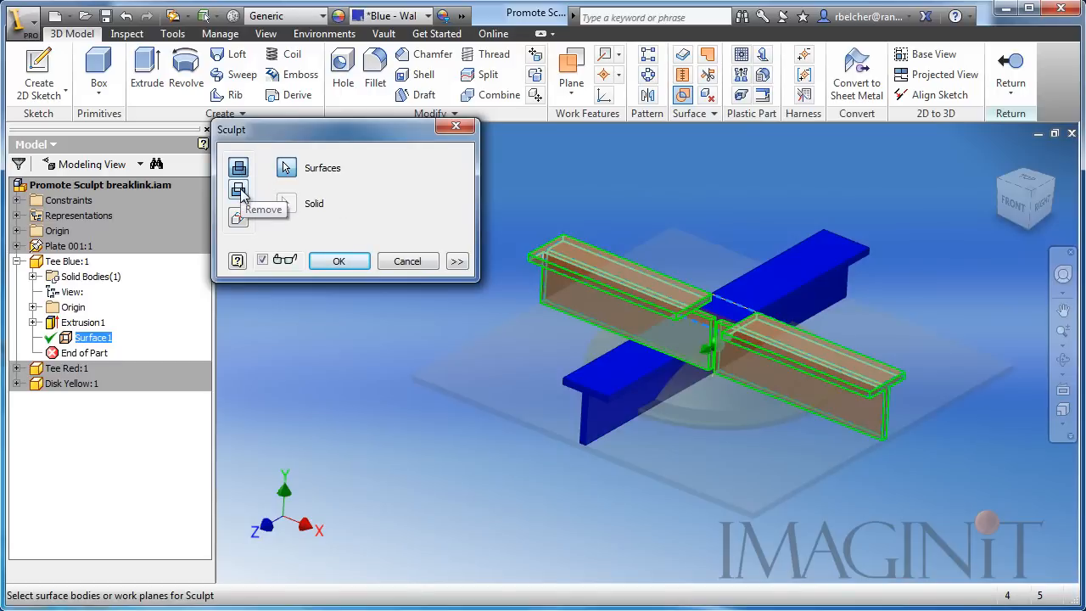
click(238, 190)
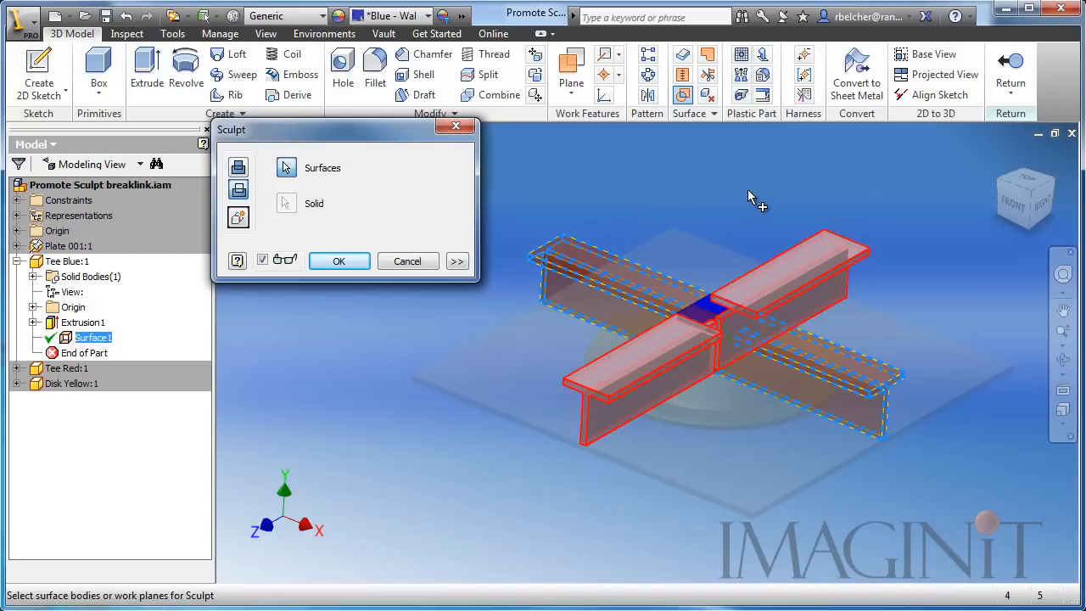
mouse_move(747, 208)
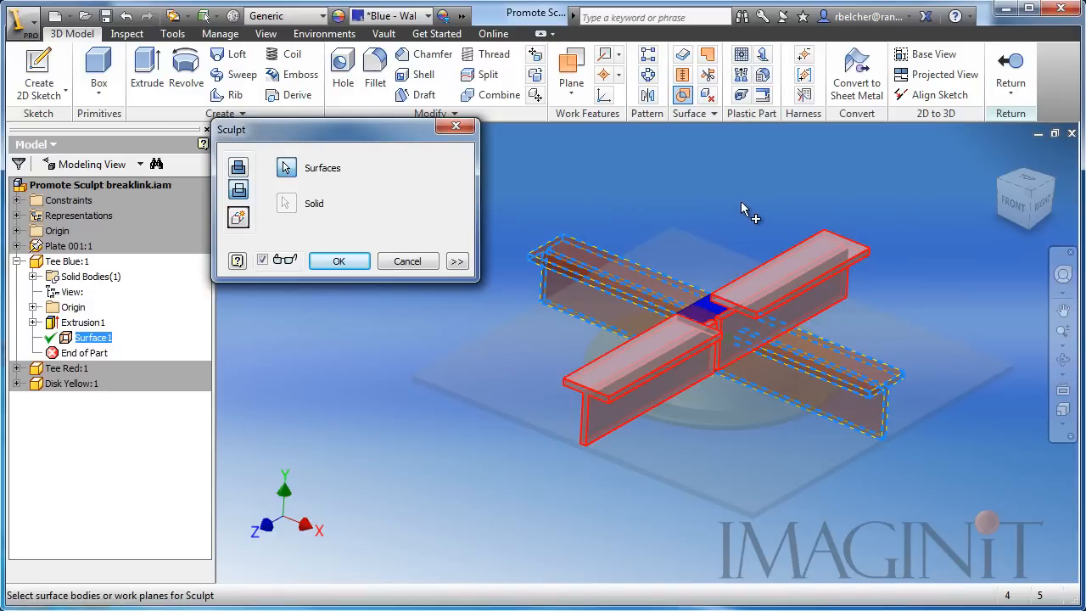
mouse_move(767, 495)
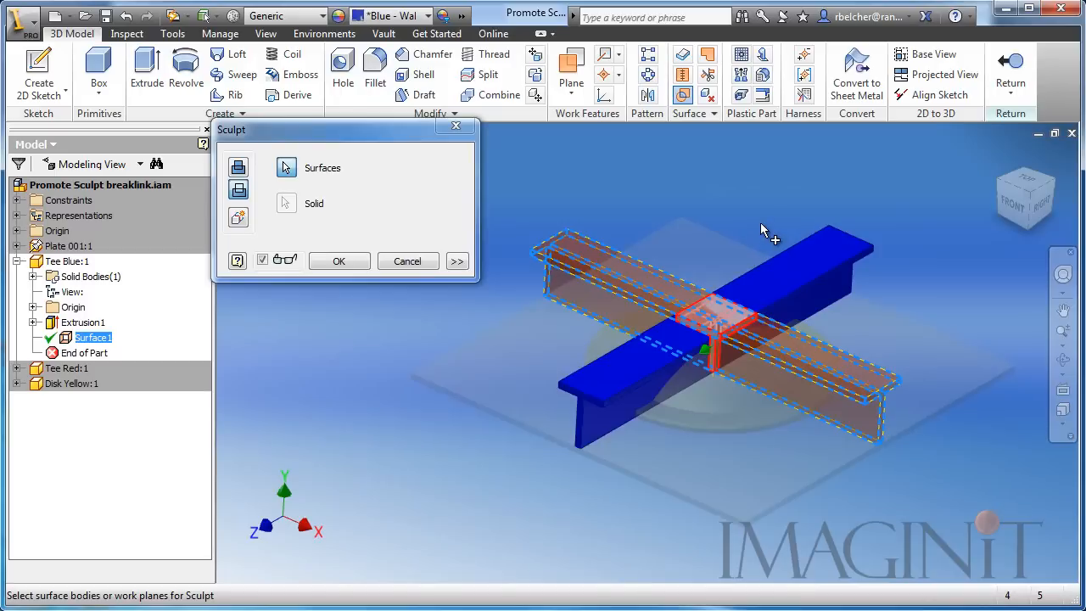
mouse_move(711, 206)
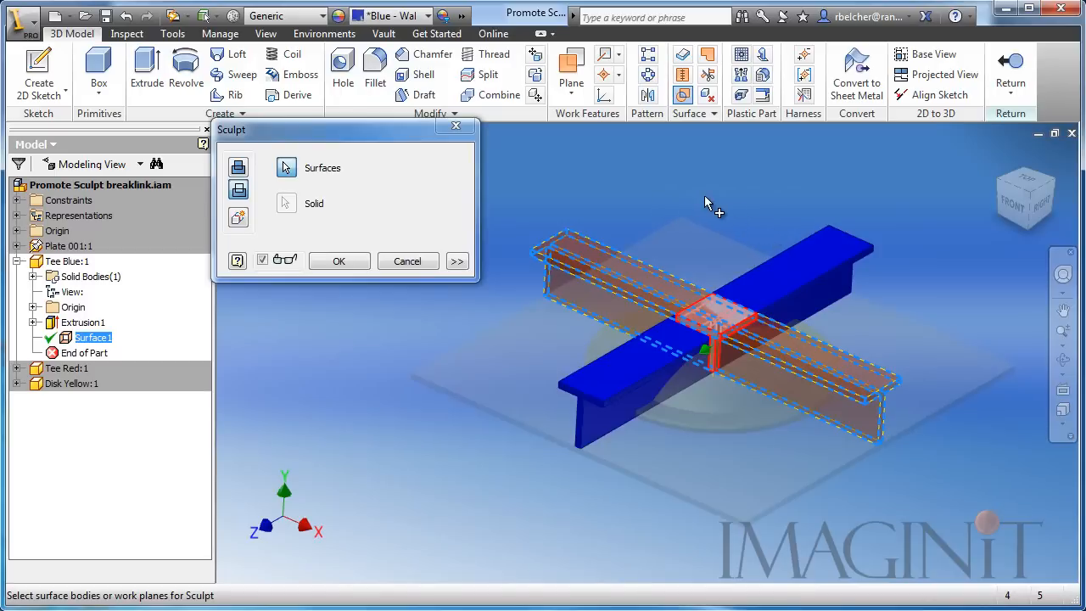
click(712, 364)
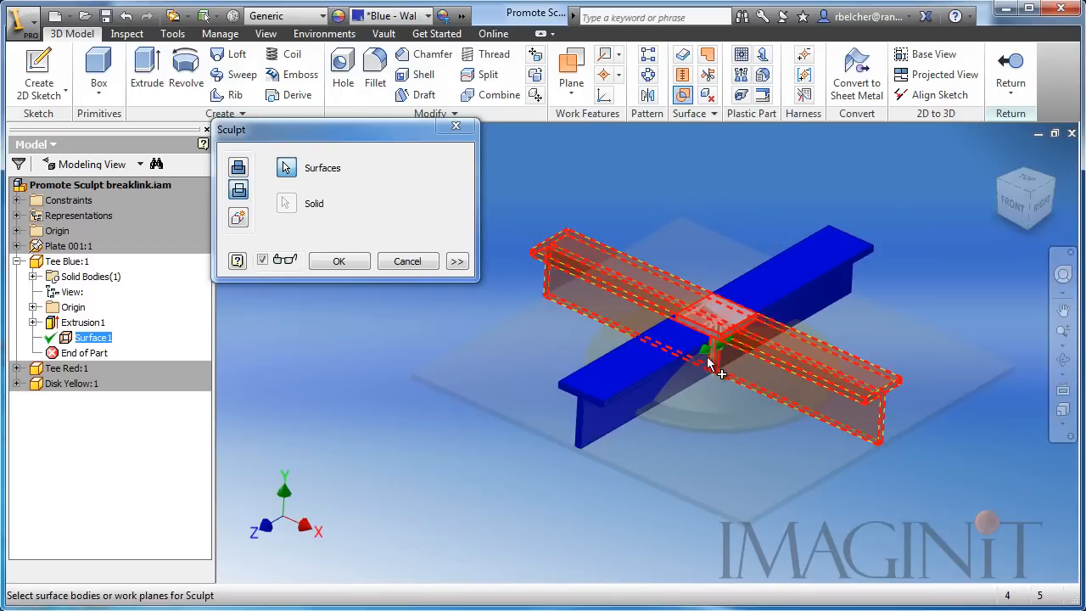
click(457, 260)
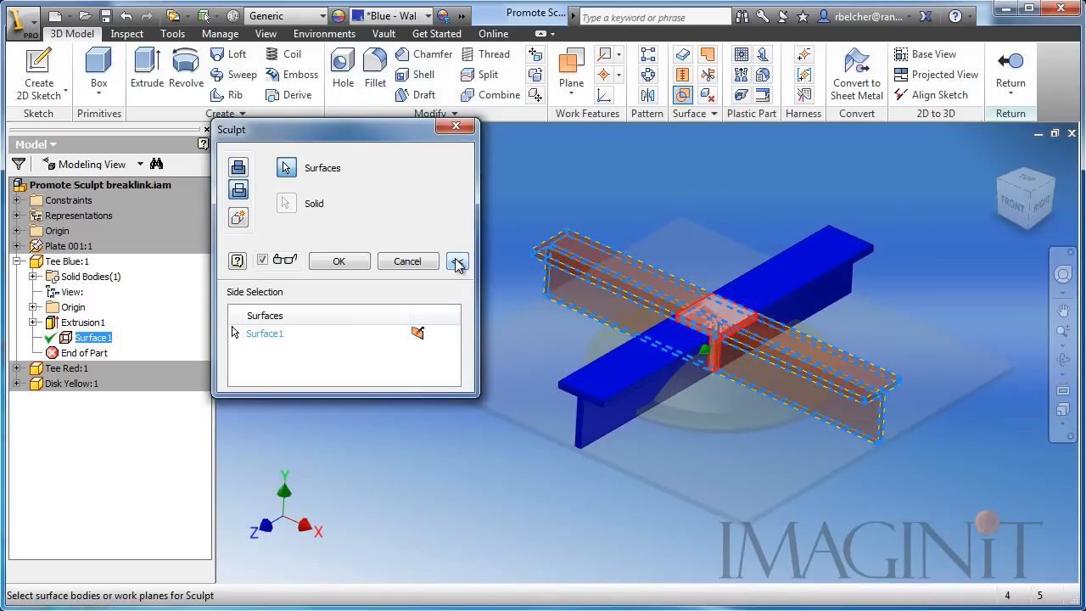
click(456, 262)
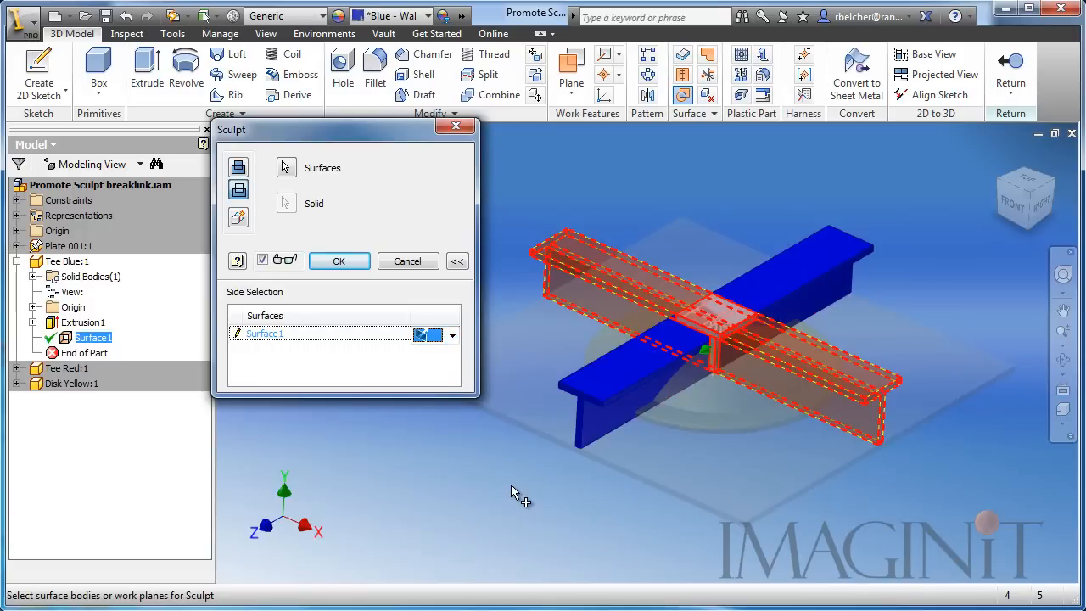
mouse_move(513, 484)
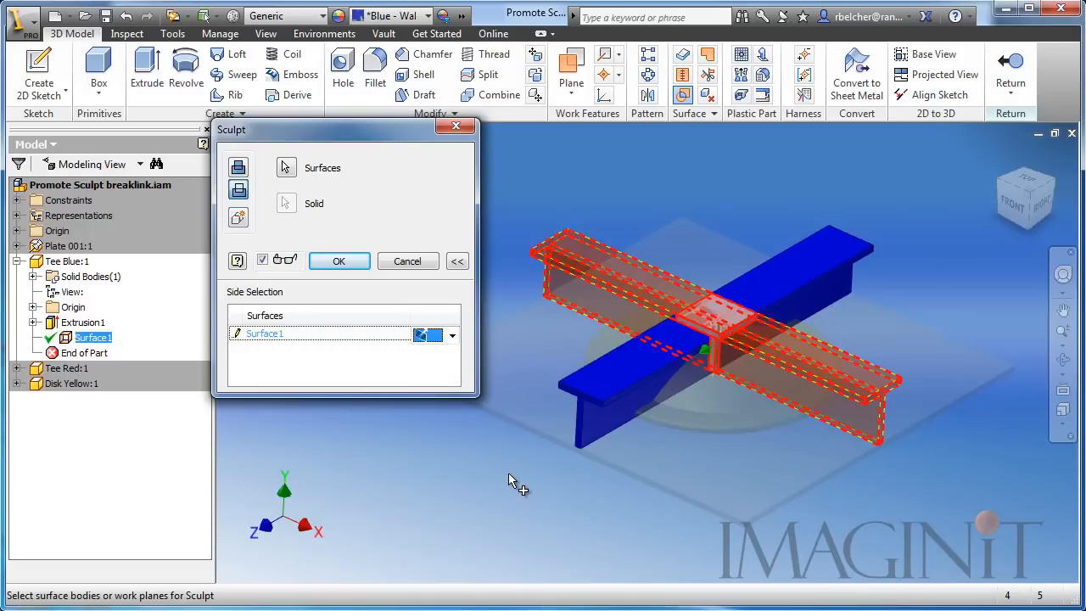
click(338, 260)
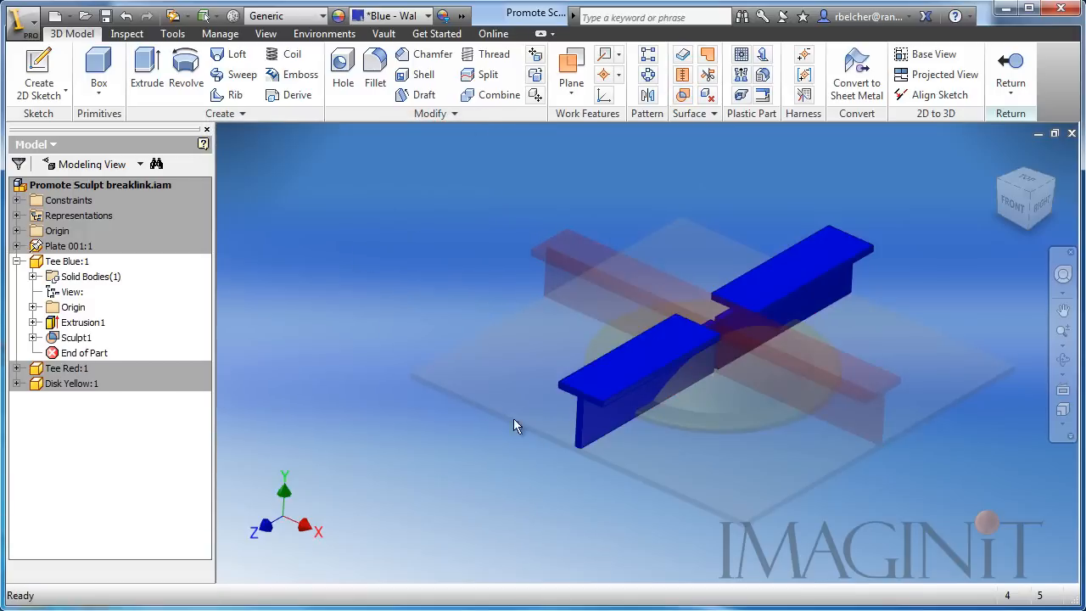
Orbit around the notched crossing and dismiss the save reminder
drag(513, 424, 641, 466)
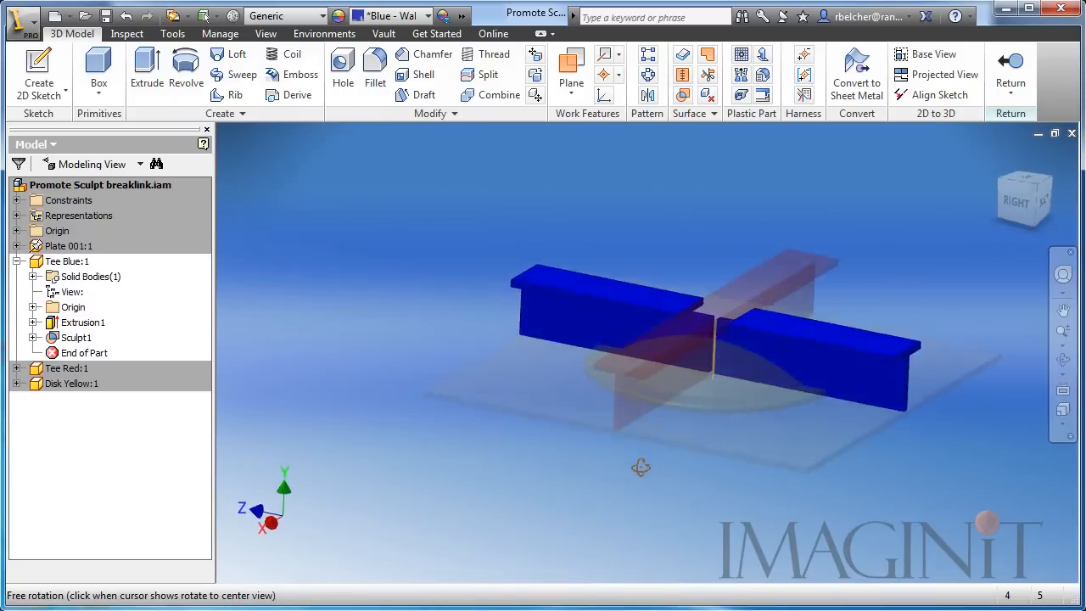
drag(640, 467, 773, 475)
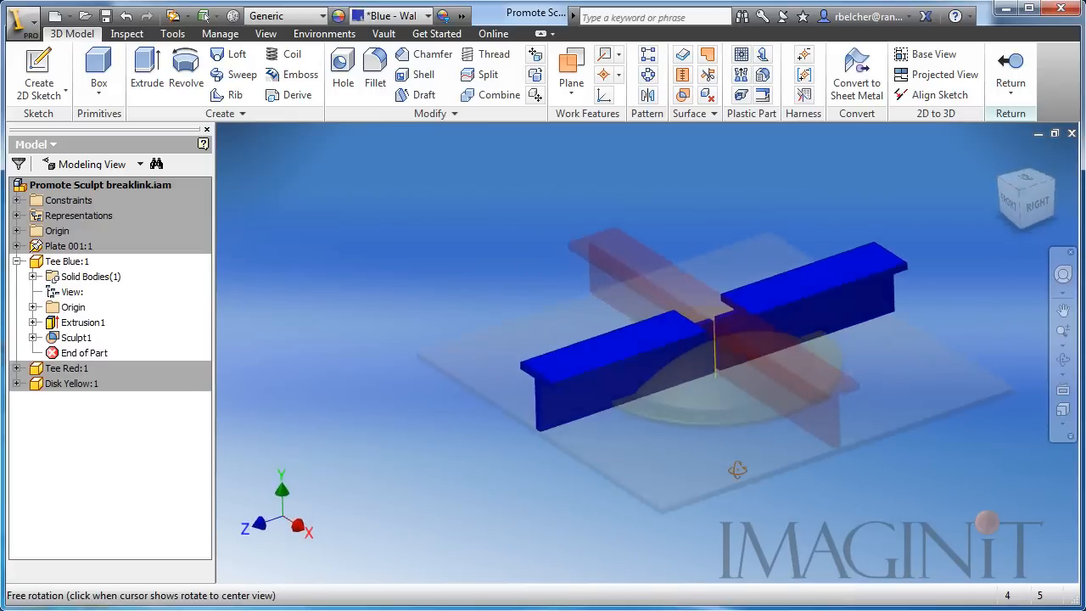
drag(713, 339, 678, 504)
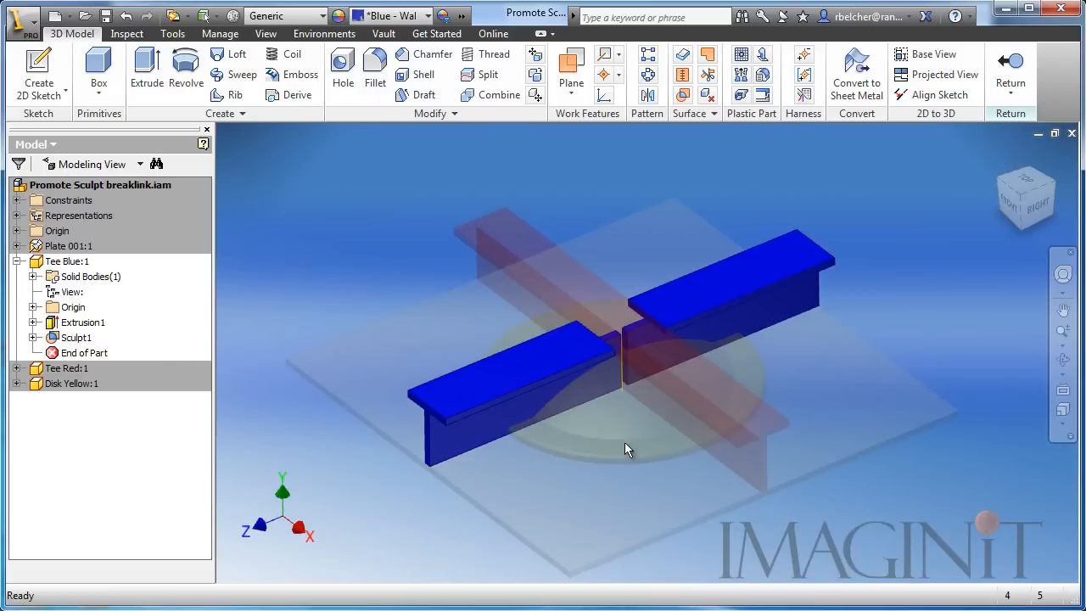
mouse_move(627, 424)
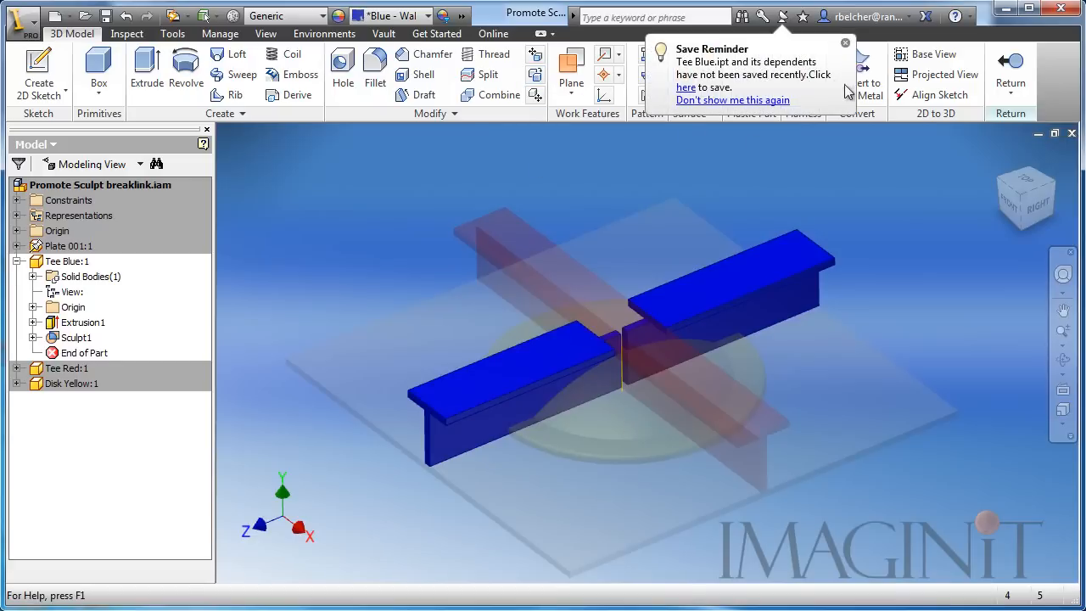
click(845, 43)
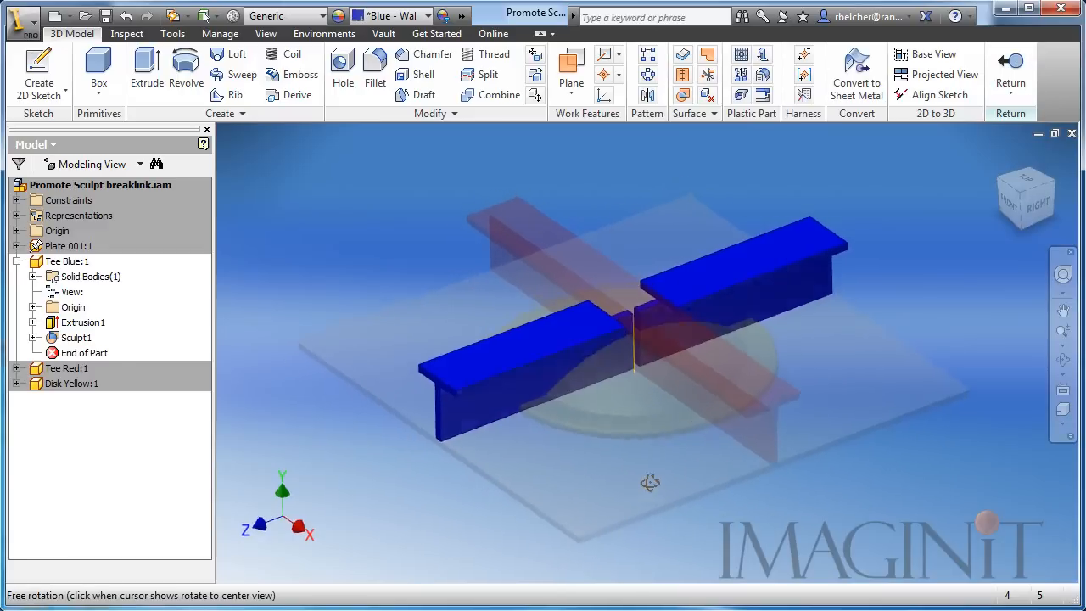
drag(651, 482, 666, 434)
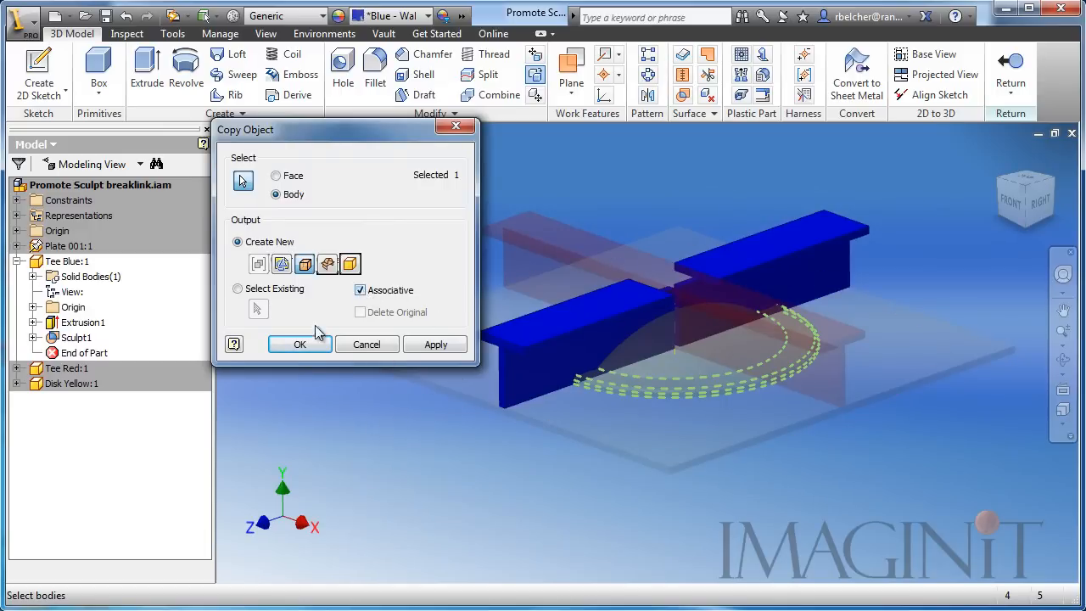
Copy the yellow disk as an associative surface and sculpt it out of Tee Blue as Sculpt2
click(299, 344)
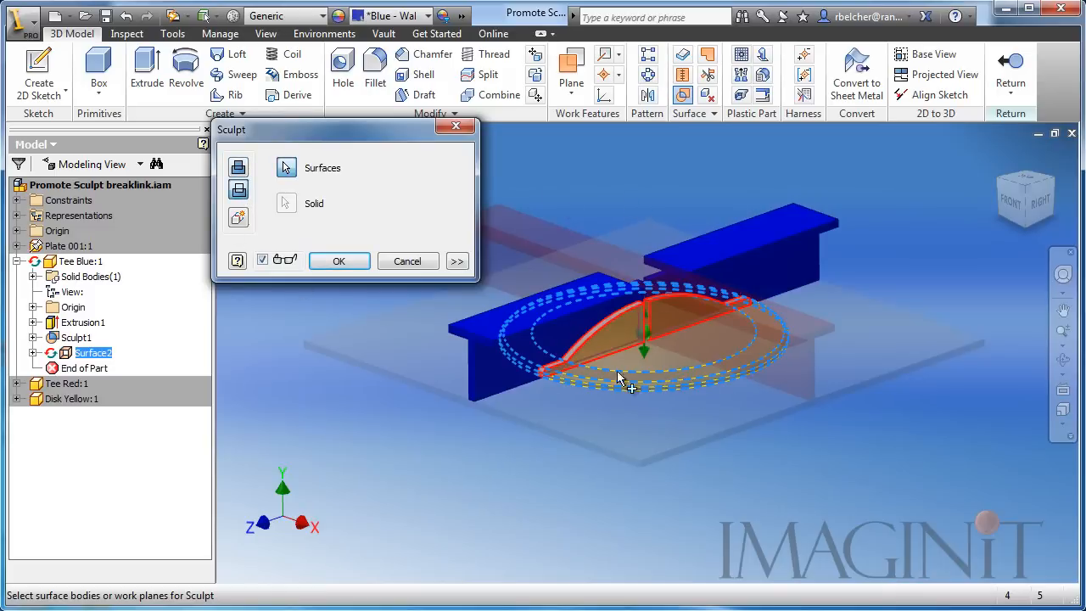
click(339, 260)
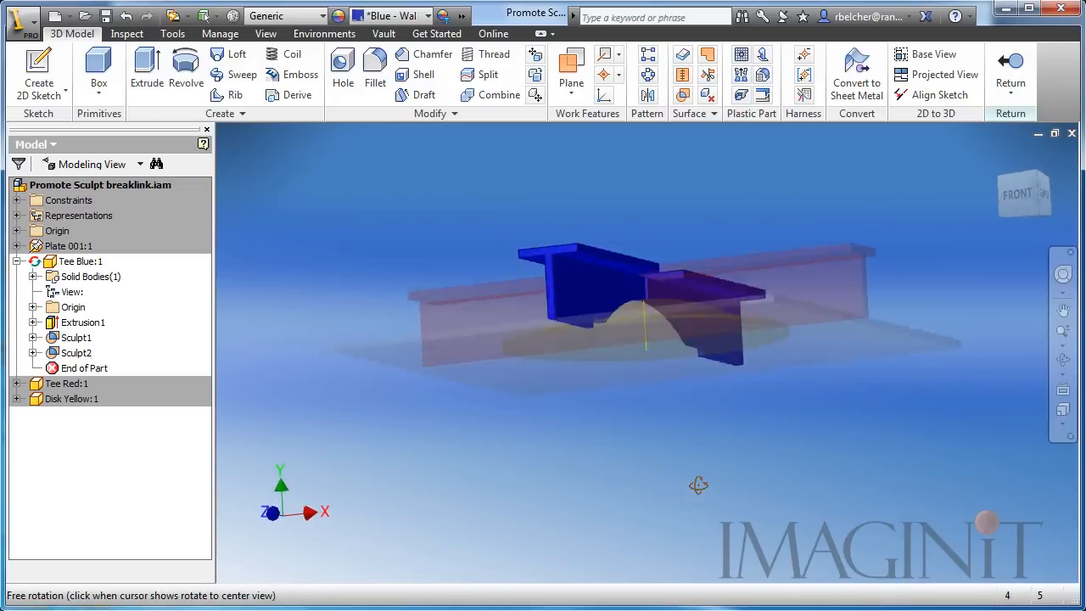
drag(699, 484, 779, 411)
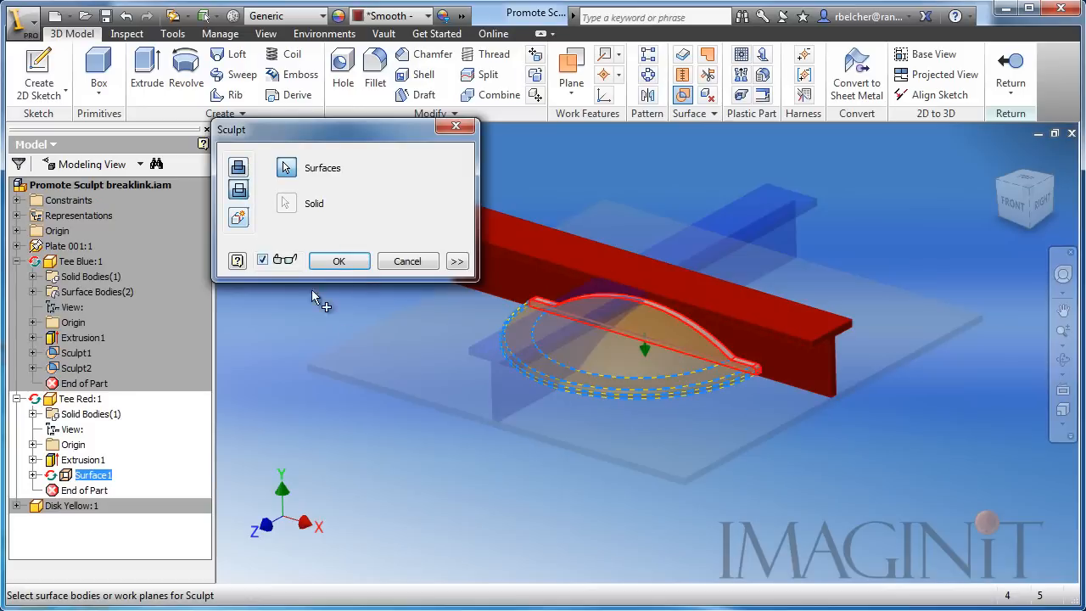
Apply the disk-surface sculpt to Tee Red, then return to the assembly
click(339, 260)
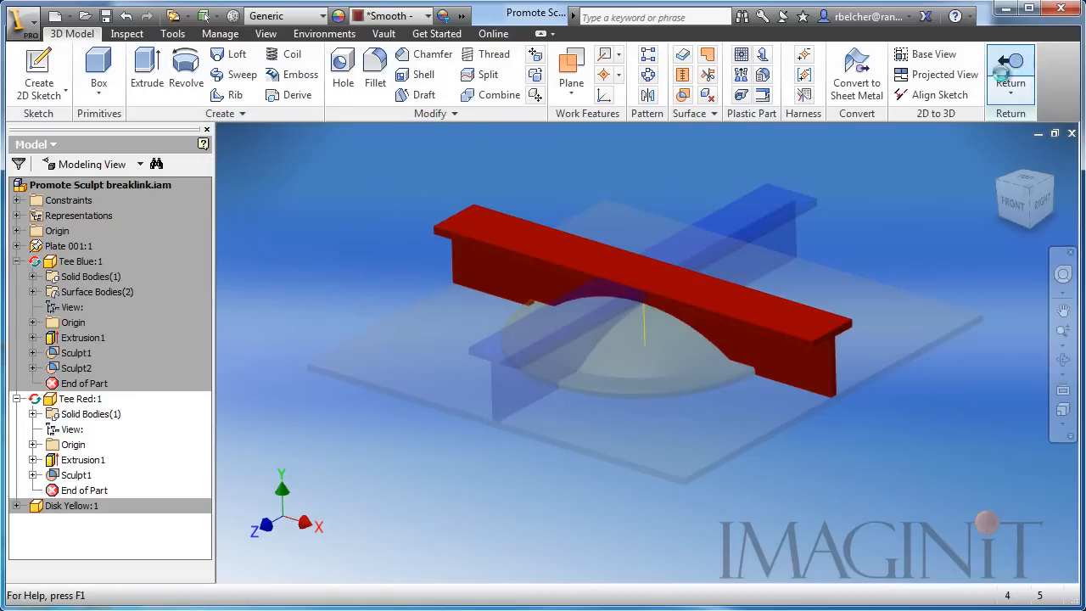
click(1010, 72)
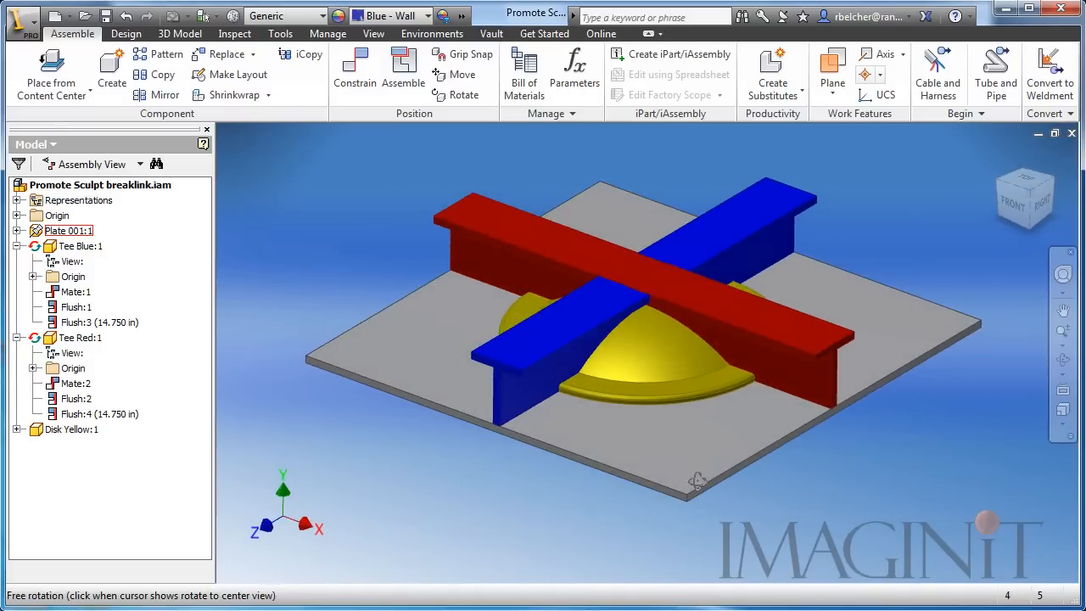
Rerun interference analysis on all parts, acknowledge no interferences, and clear the selection
click(234, 33)
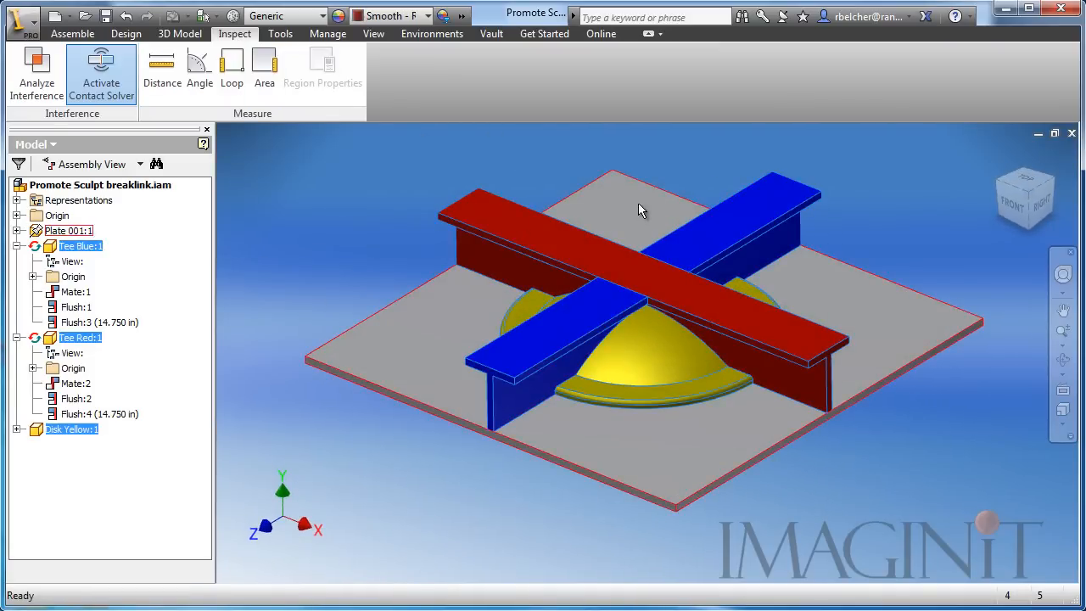
click(36, 73)
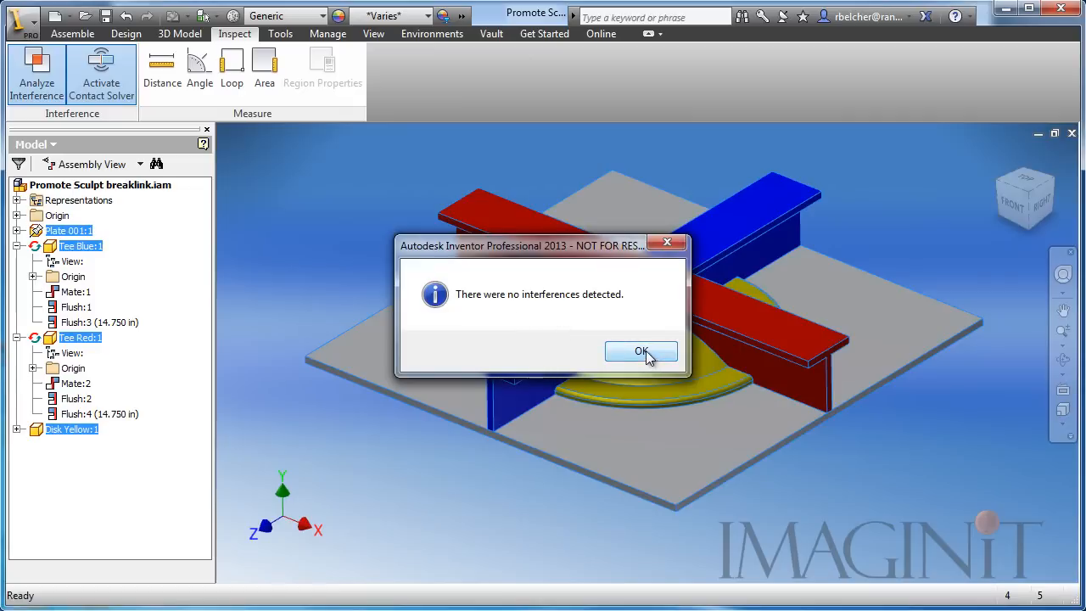
click(641, 351)
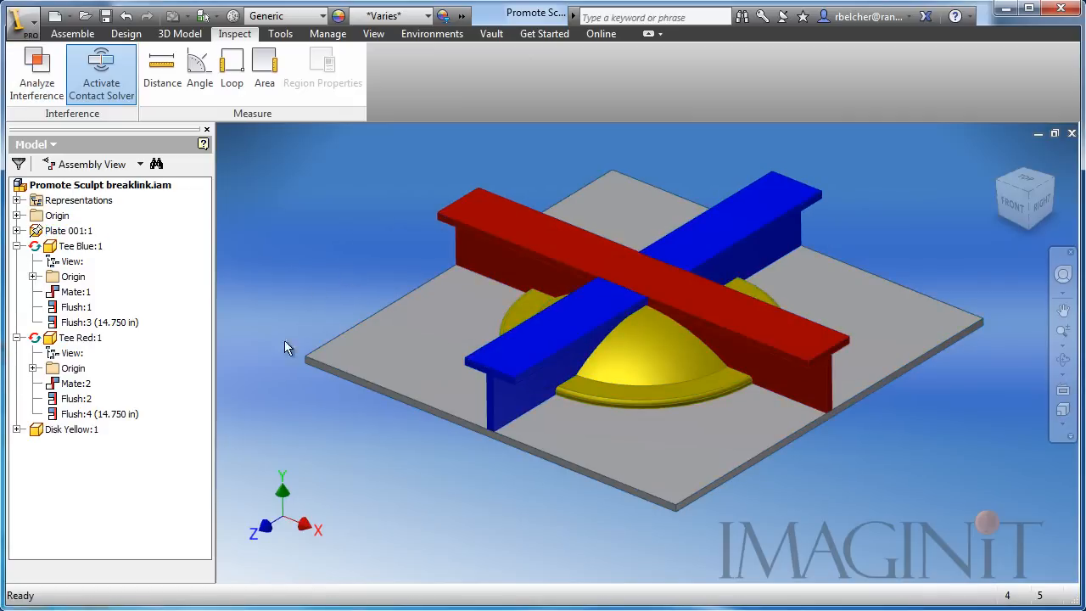
click(19, 429)
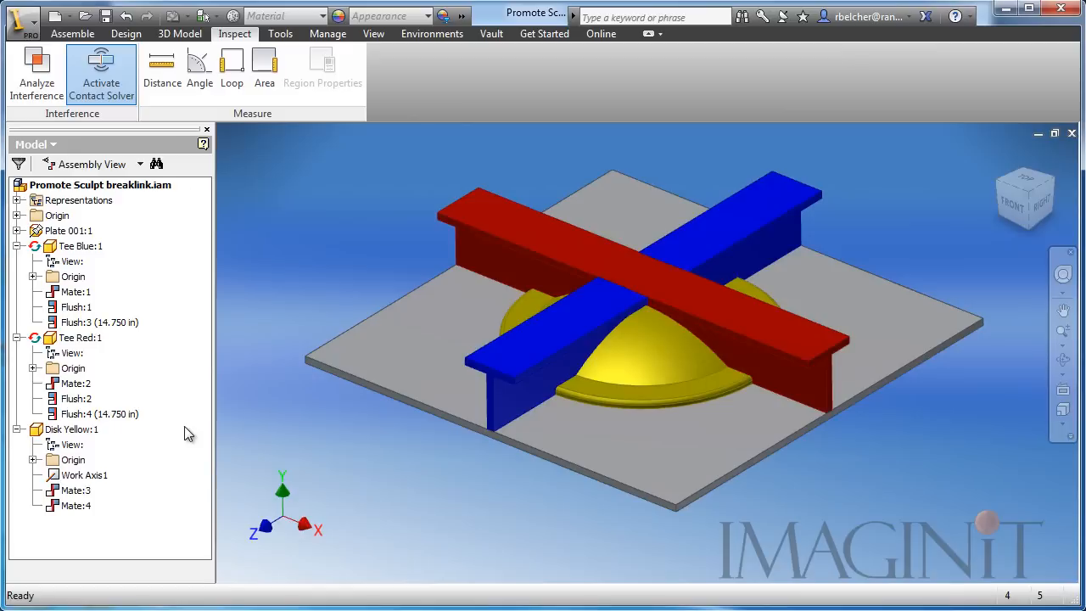
Suppress the yellow disk's Mate:4 and drag the disk off-centre
click(82, 246)
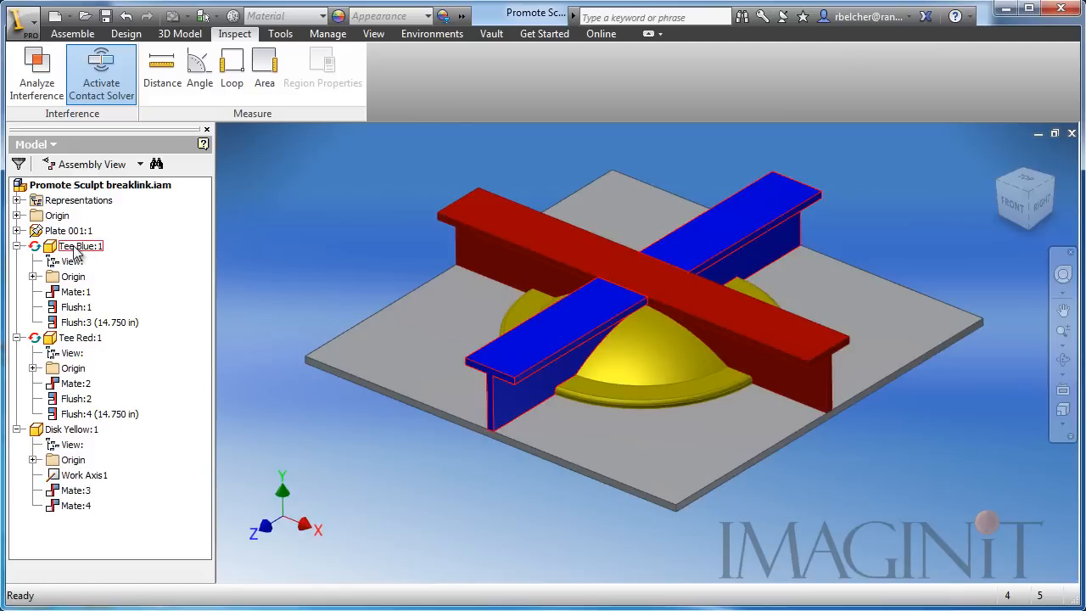
click(79, 336)
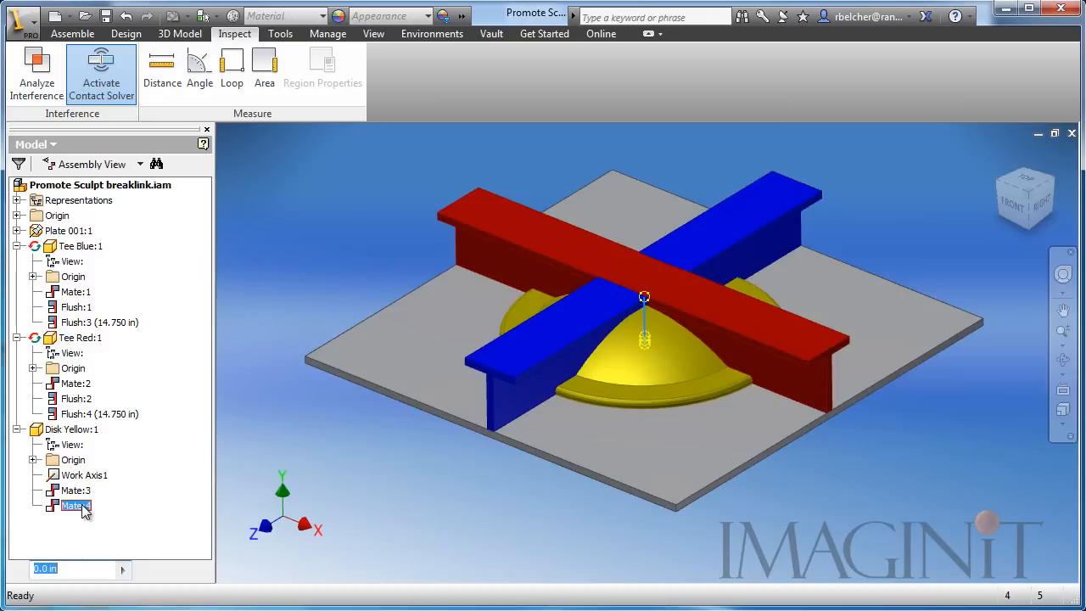
right_click(75, 506)
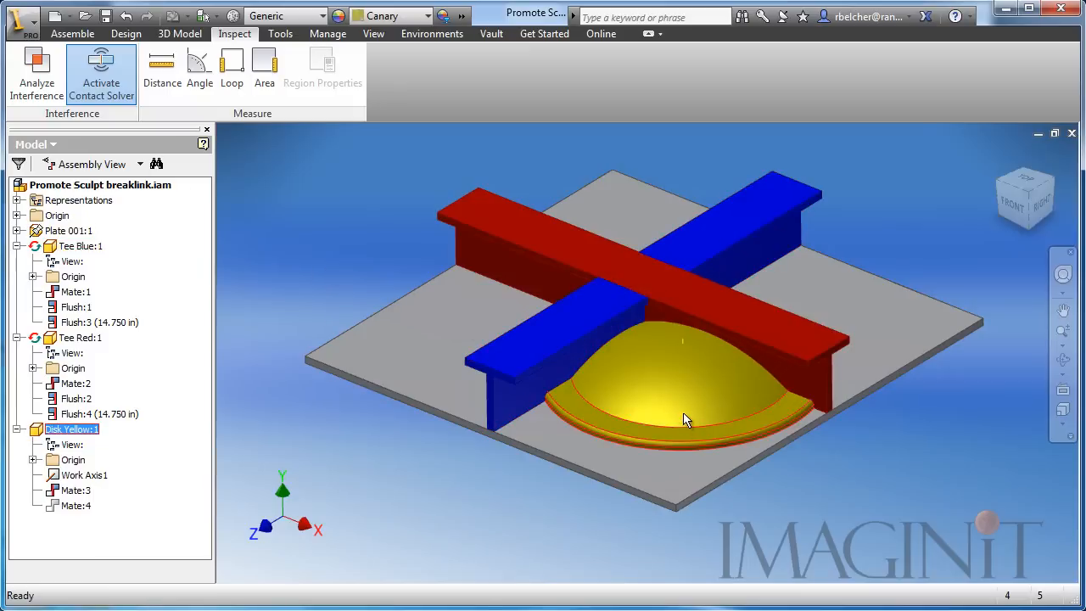
drag(687, 407, 576, 365)
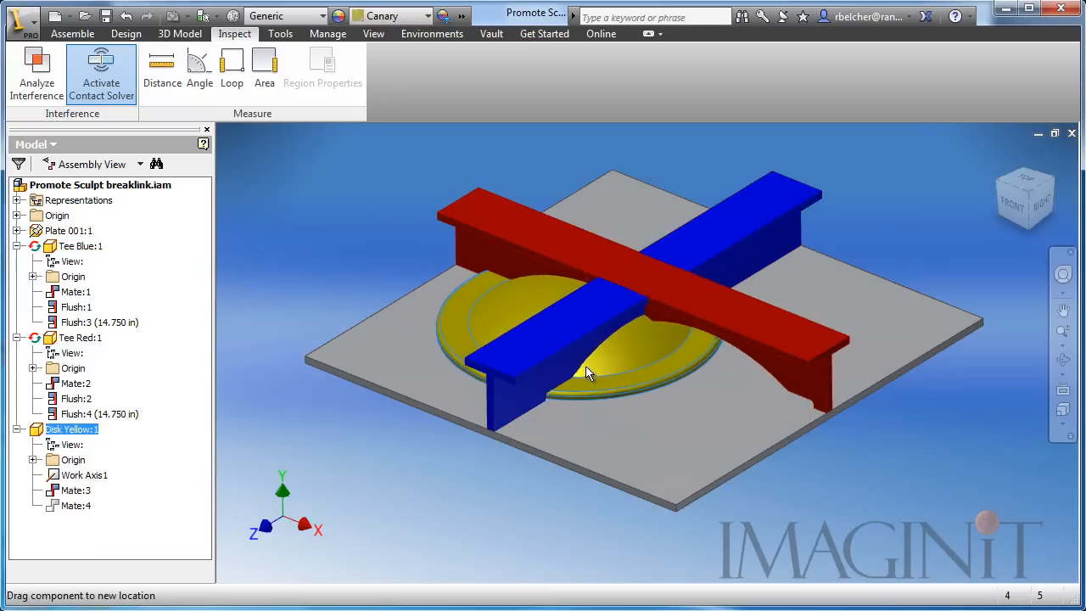
drag(589, 373, 685, 192)
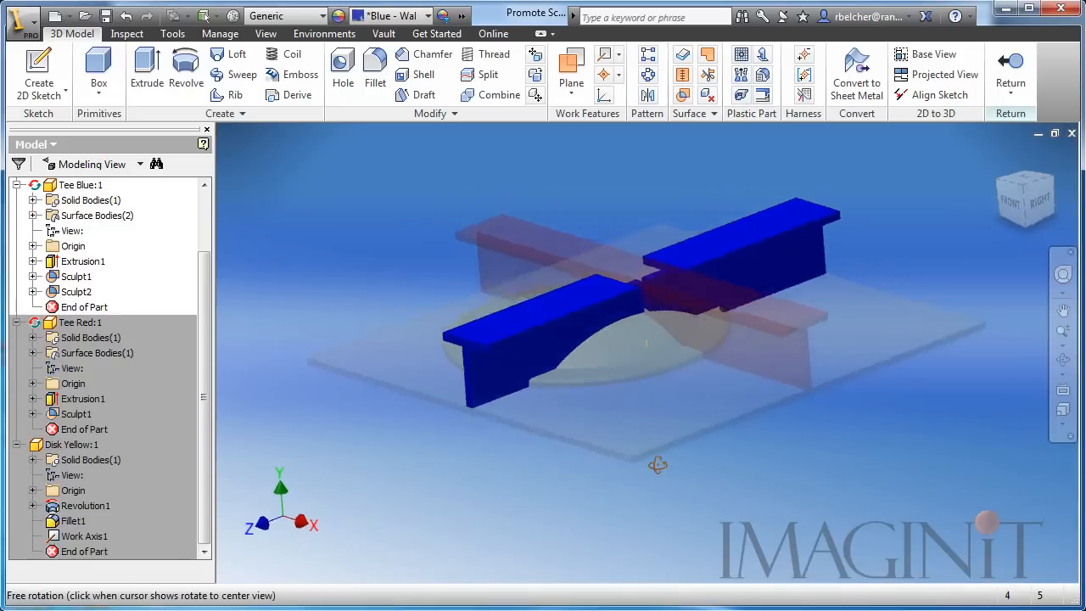
Orbit the blue T-bar to see its notch following the moved disk
drag(662, 340, 673, 463)
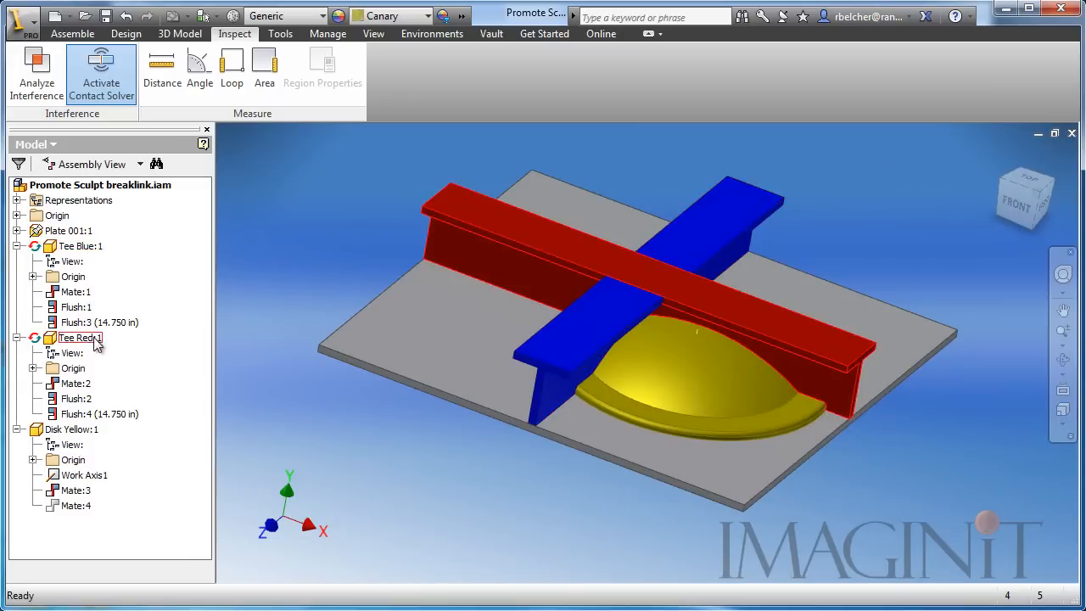
Unsuppress the disk's Mate:4 so it recentres, and orbit to view the restored assembly
click(76, 505)
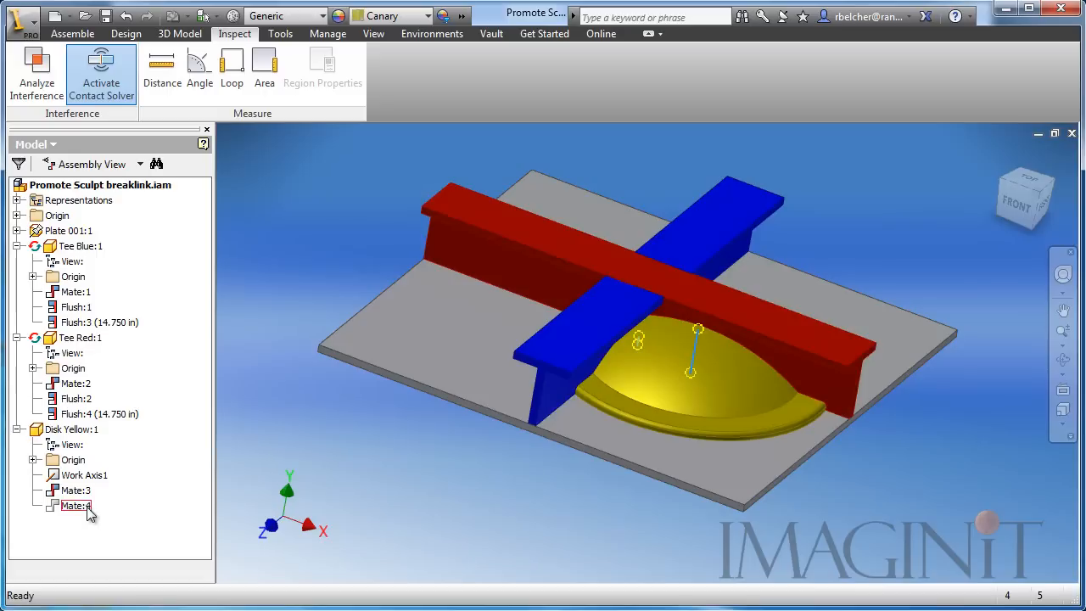
right_click(75, 505)
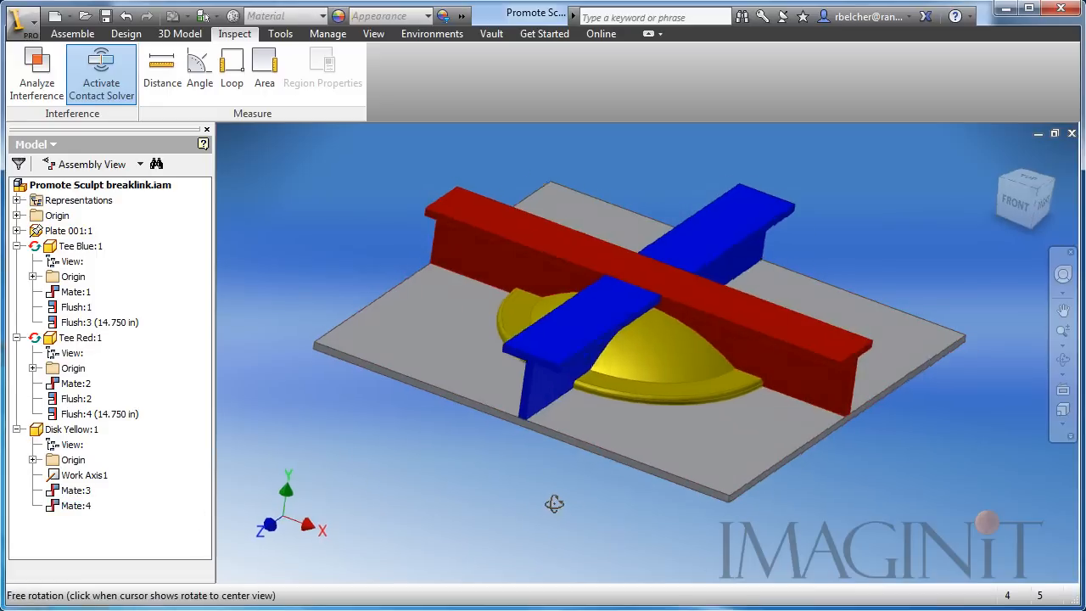
drag(554, 504, 536, 512)
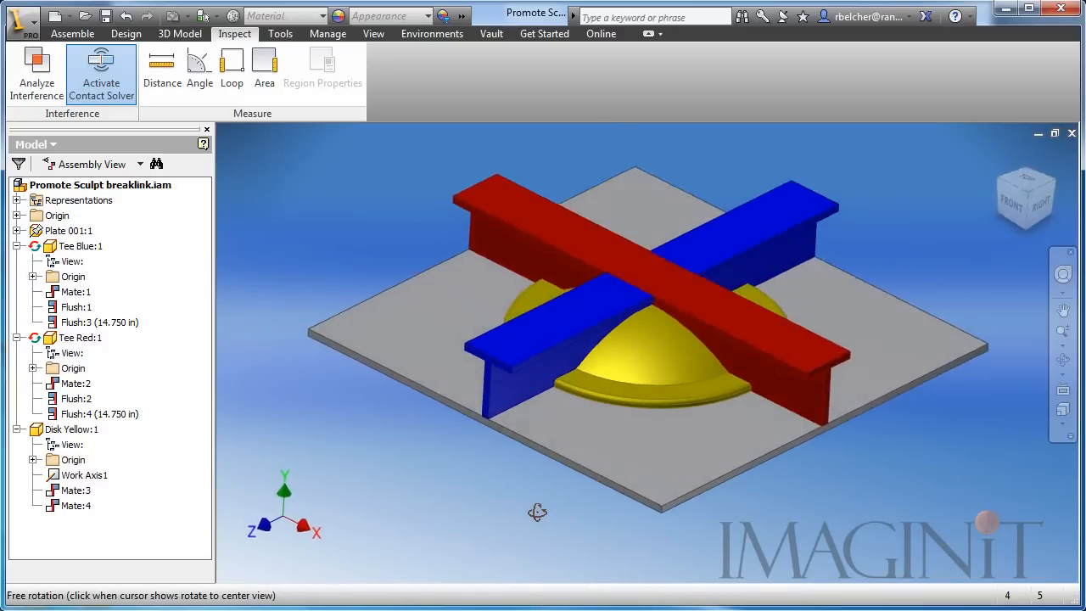
click(72, 33)
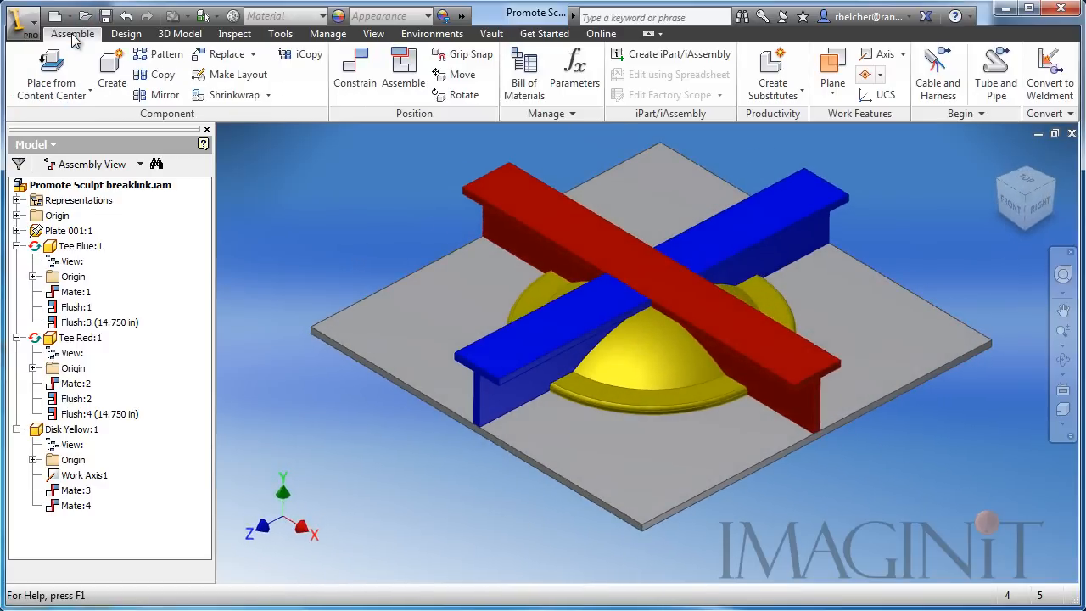